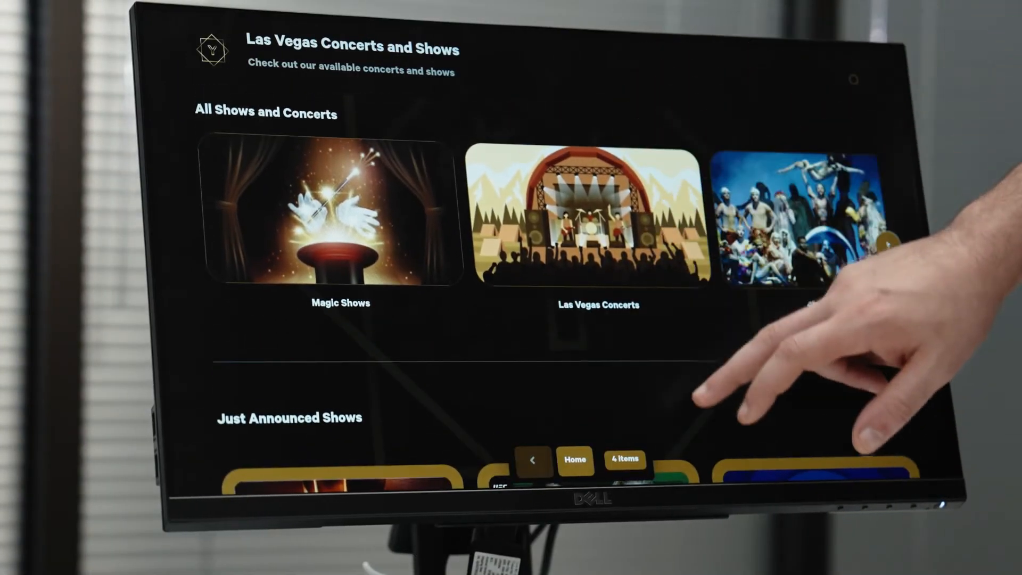
Step: Switch from the live Las Vegas kiosk demo to the OptiSigns Files/Assets library
scroll(down, 3)
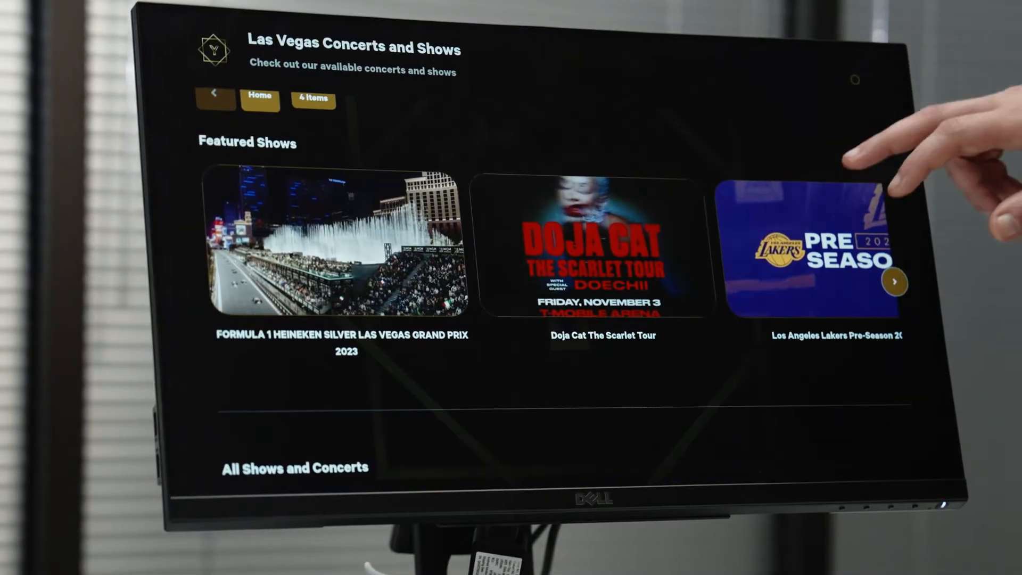
click(895, 281)
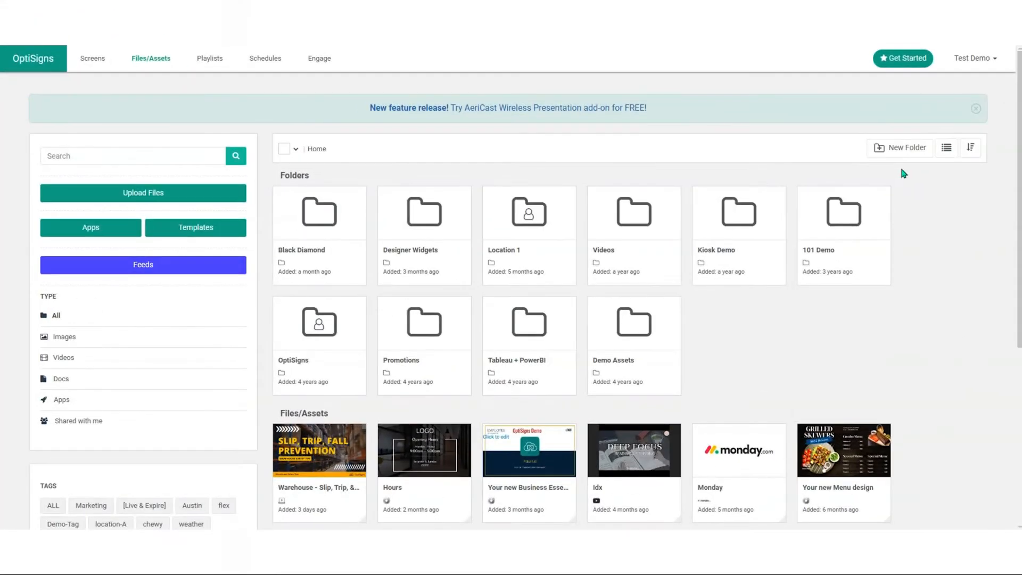
Step: Create the Vegas Shows folder structure with a new Featured Shows folder saved
click(905, 147)
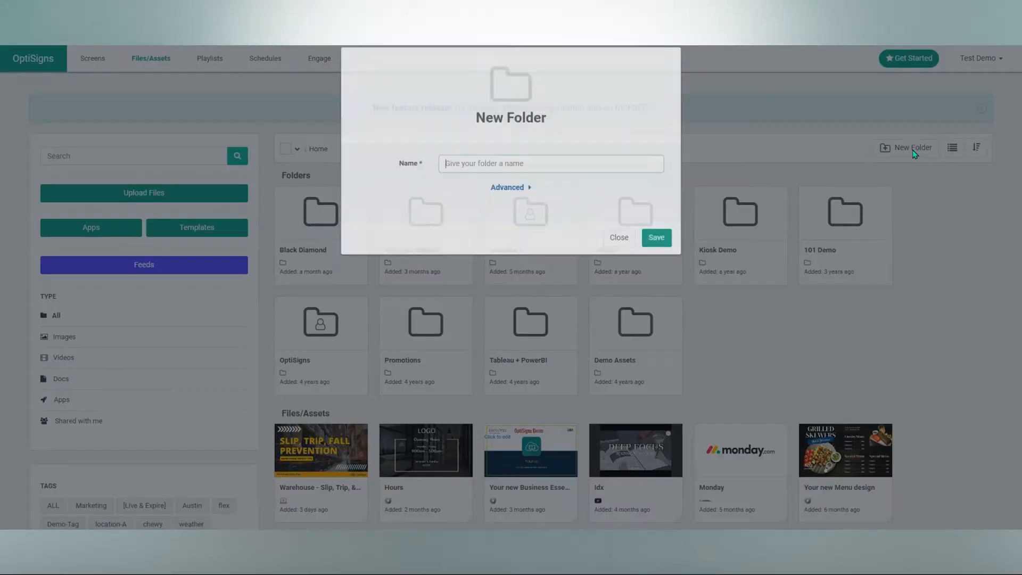
text(Vegas Sho)
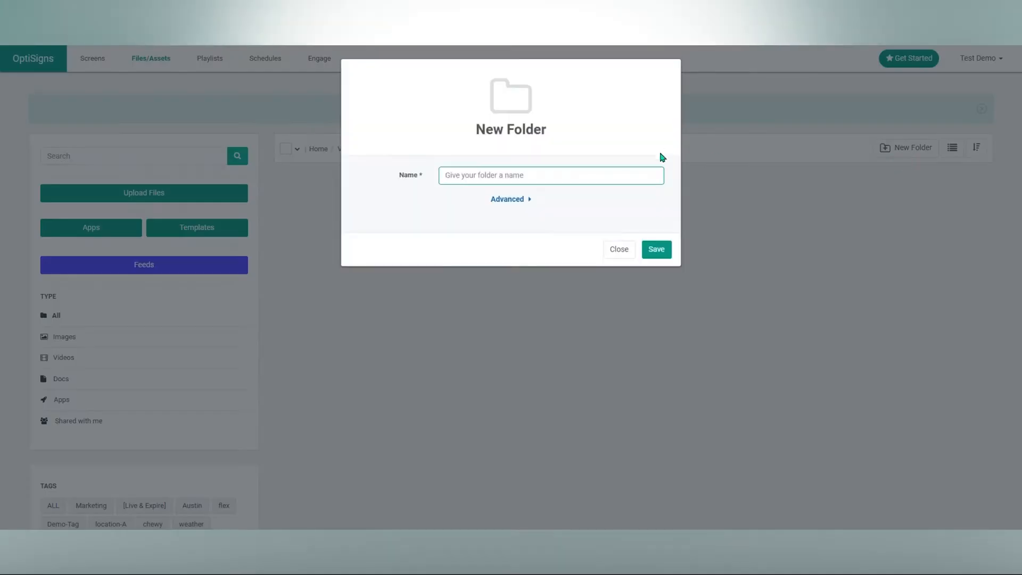
click(656, 249)
text(Featured)
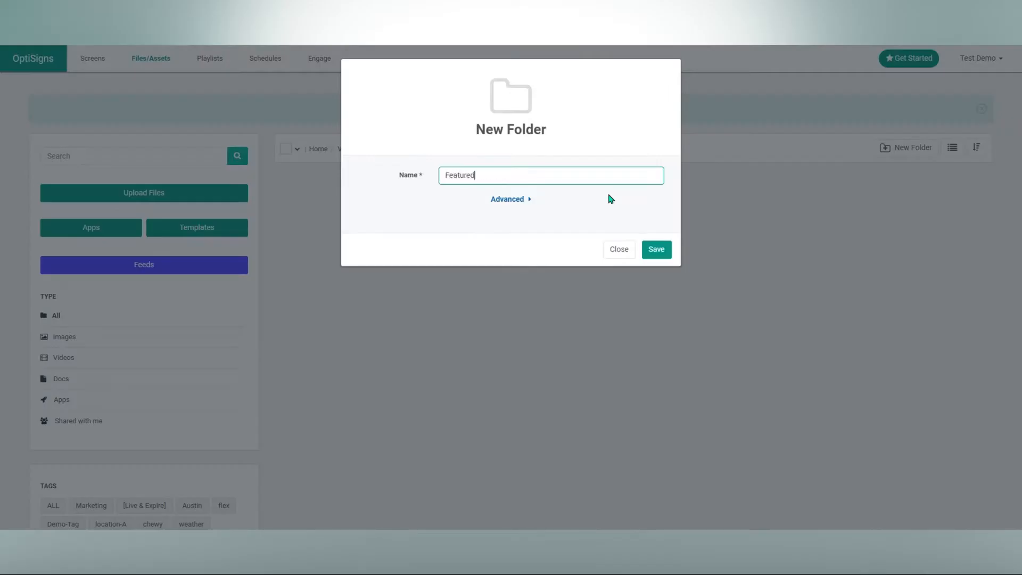
click(654, 249)
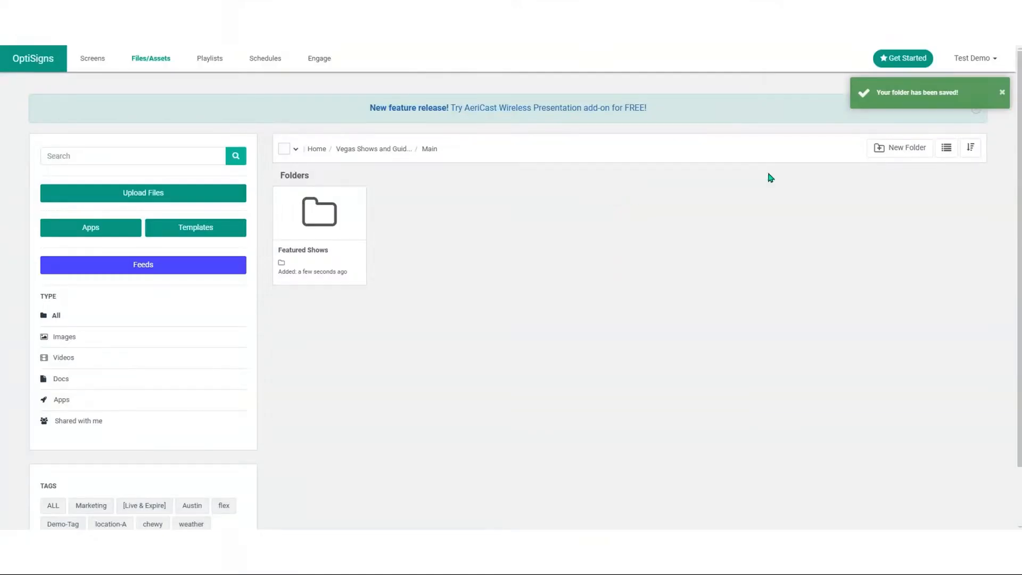
Step: Create and save a Discount Show Tickets folder alongside Featured Shows
text(Discount Show Tickets)
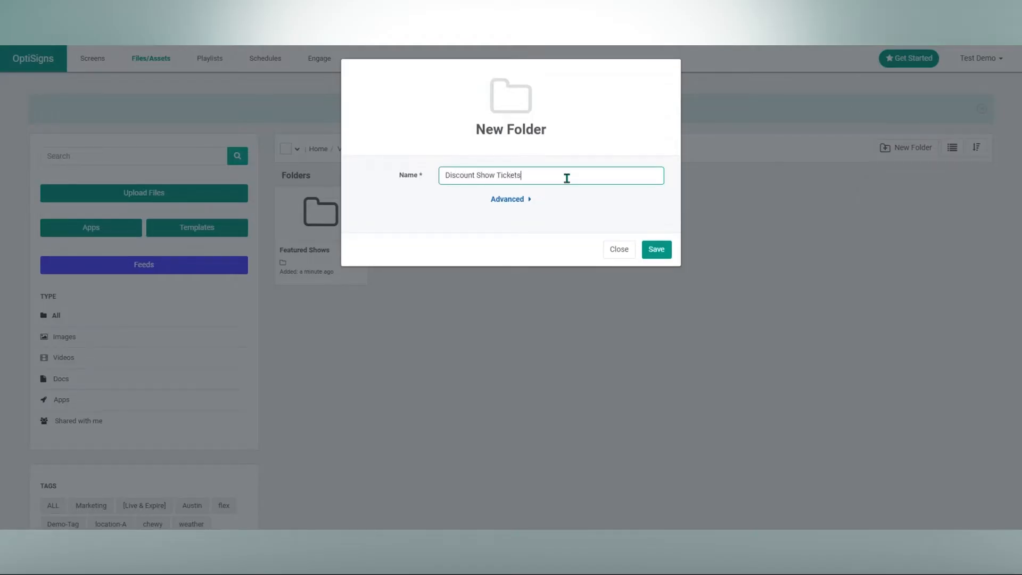
click(656, 249)
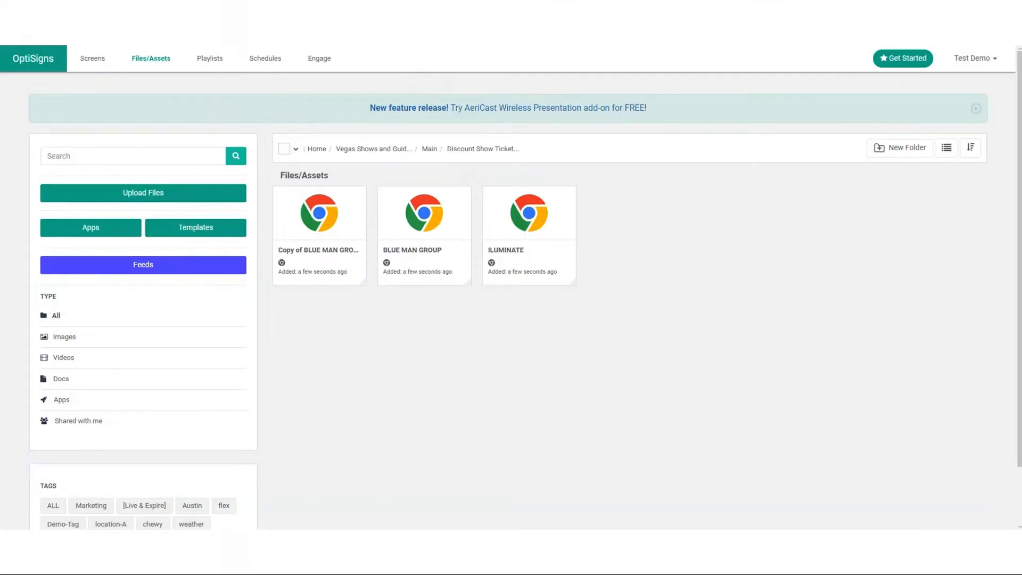
Step: Replace the Discount Show Tickets folder thumbnail with the uploaded curtain photo
click(142, 193)
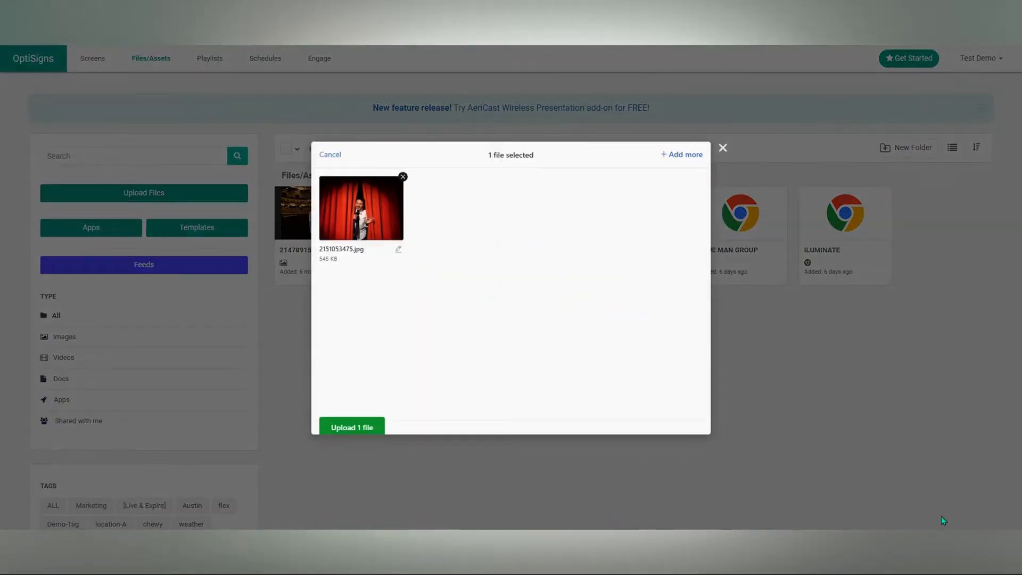
click(352, 427)
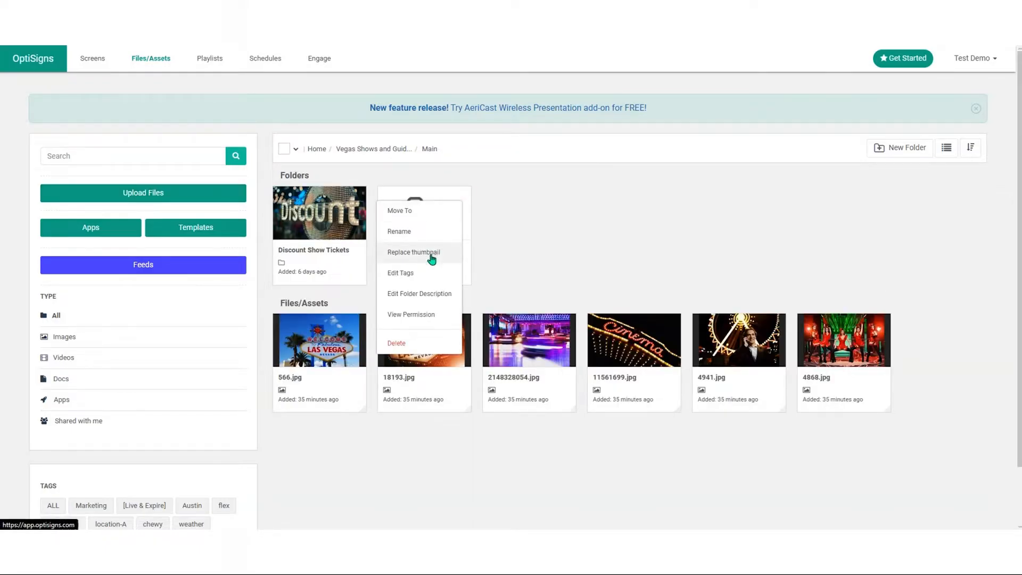
Step: Replace the Featured Shows folder thumbnail with the uploaded star image
click(413, 252)
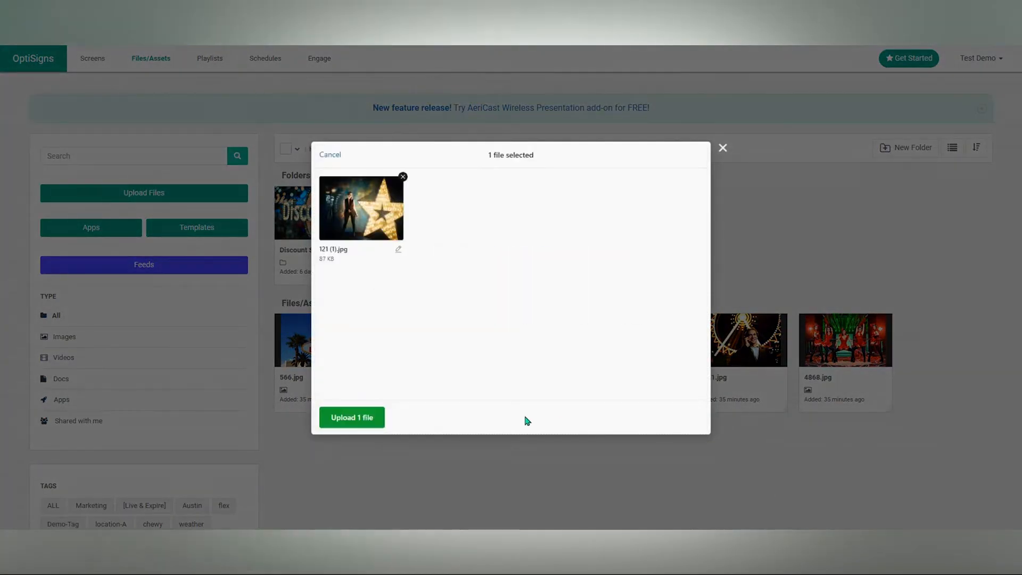
click(351, 417)
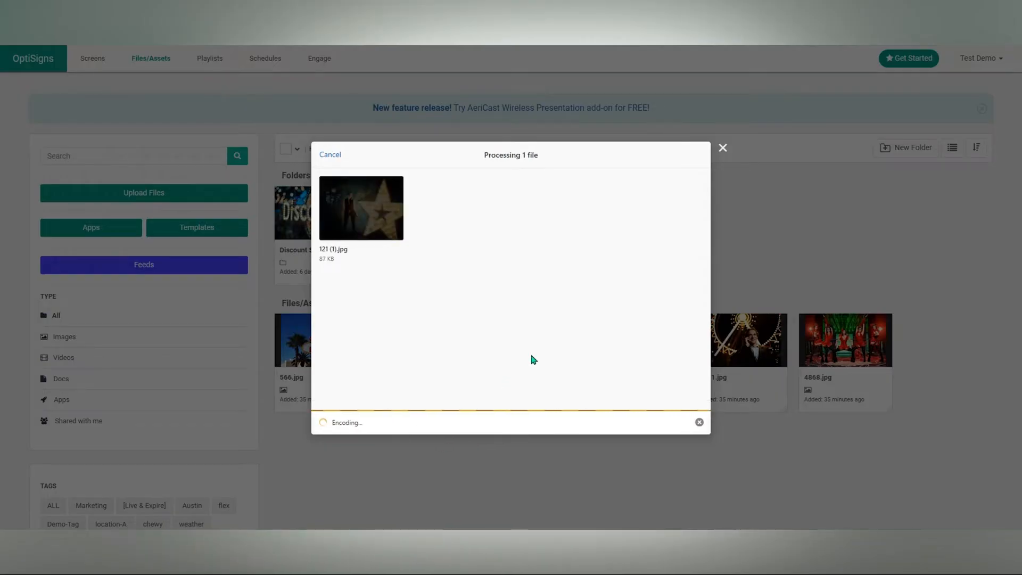
click(722, 147)
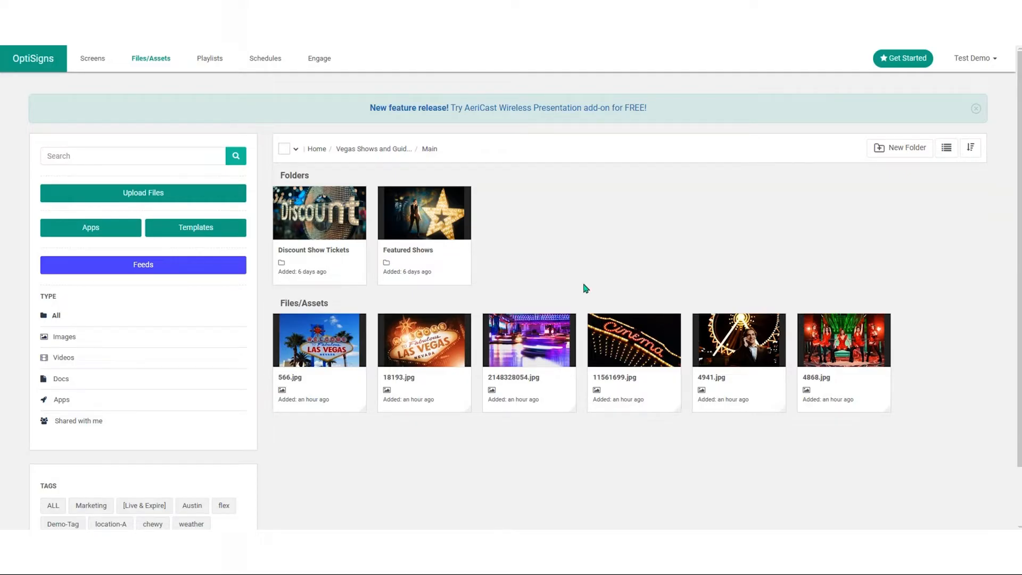
mouse_move(410, 167)
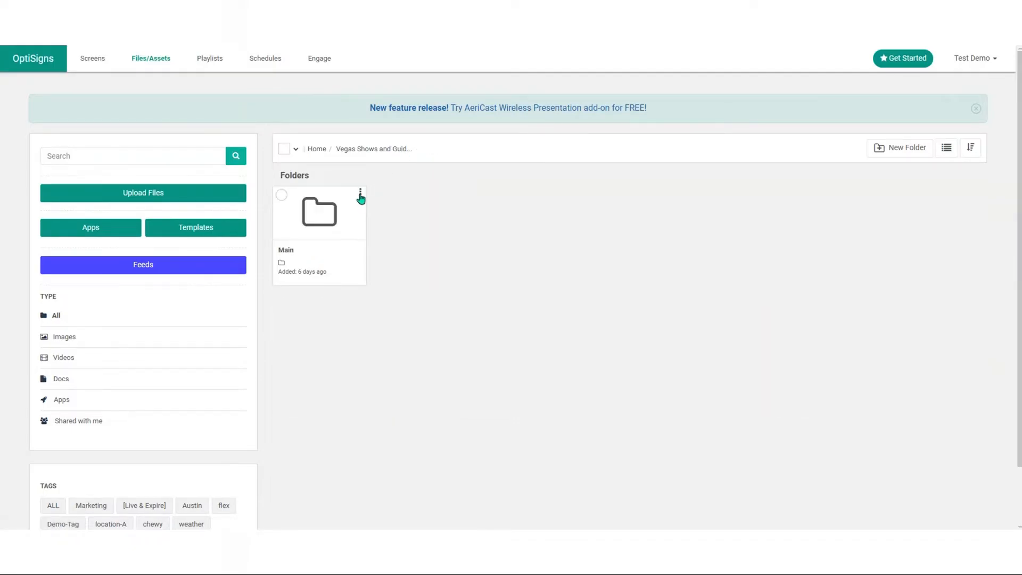
Step: Give the Main folder a description beginning 'Just Announced' about new shows
click(360, 194)
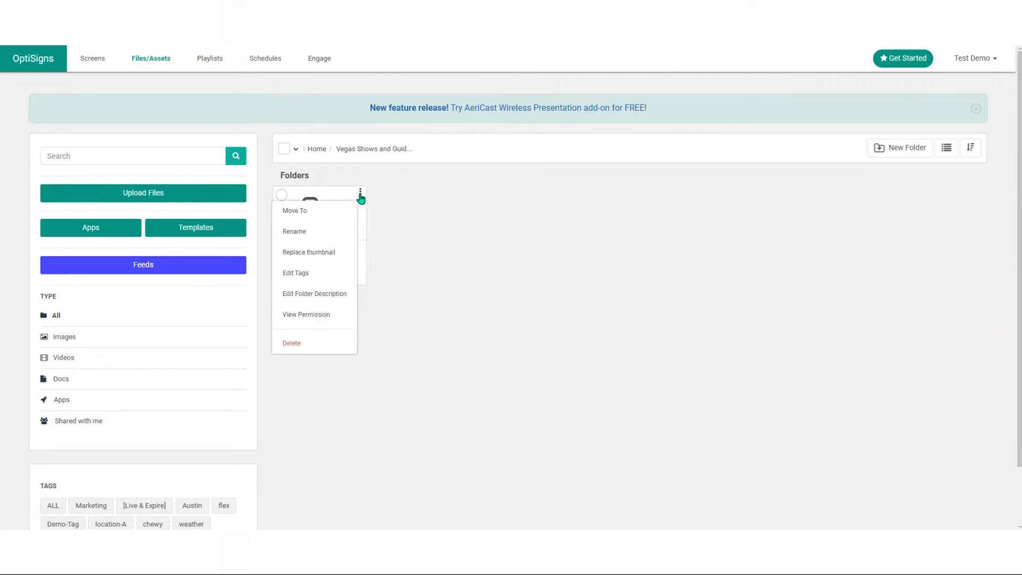
mouse_move(338, 261)
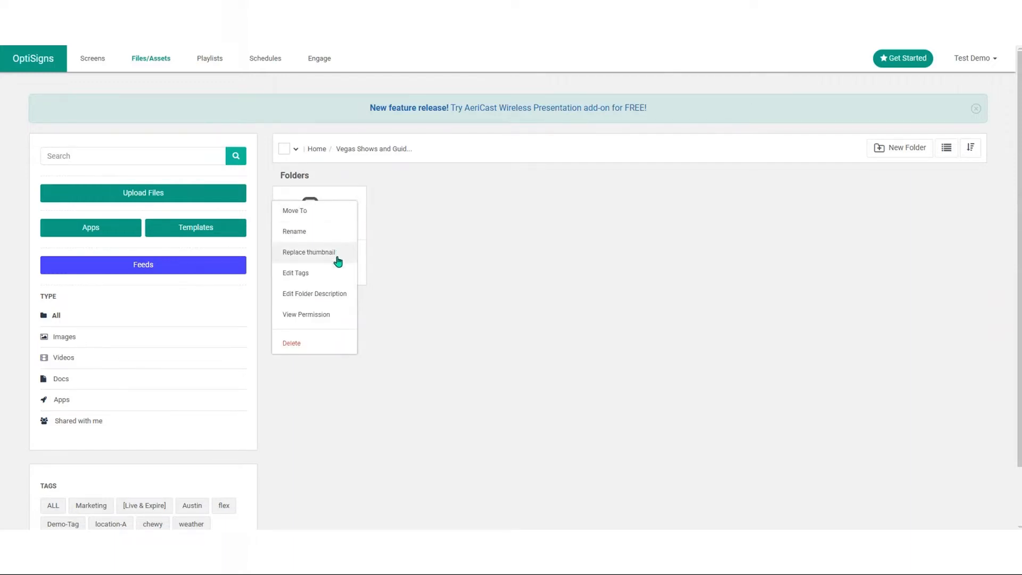
click(314, 293)
text(Just A)
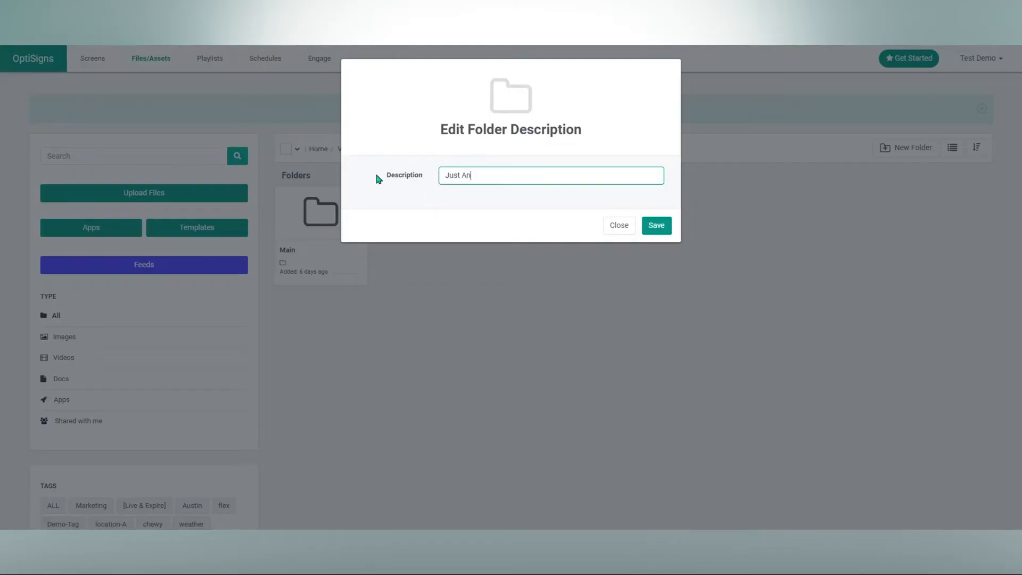
text(nounc)
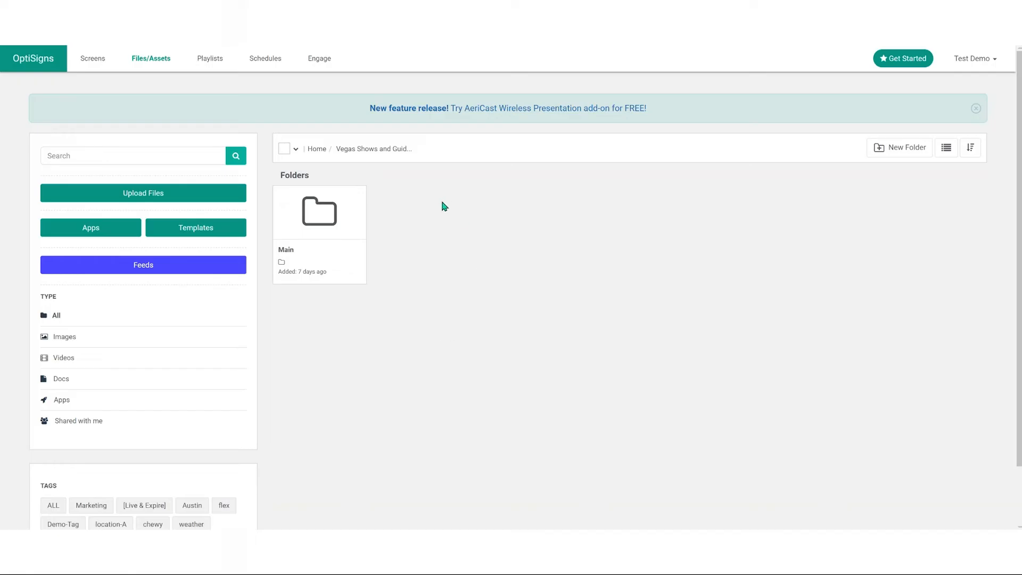
mouse_move(454, 221)
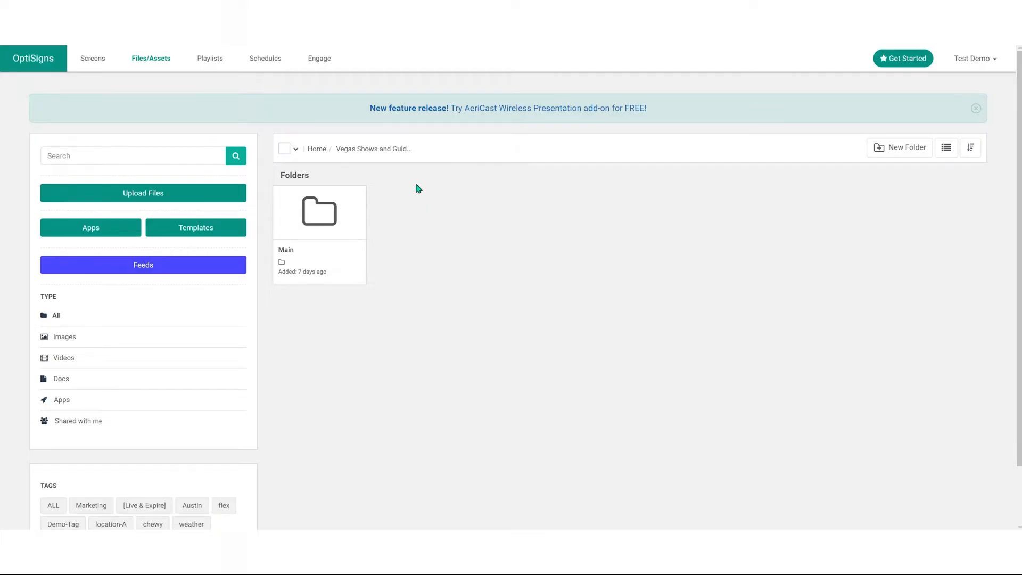
mouse_move(416, 187)
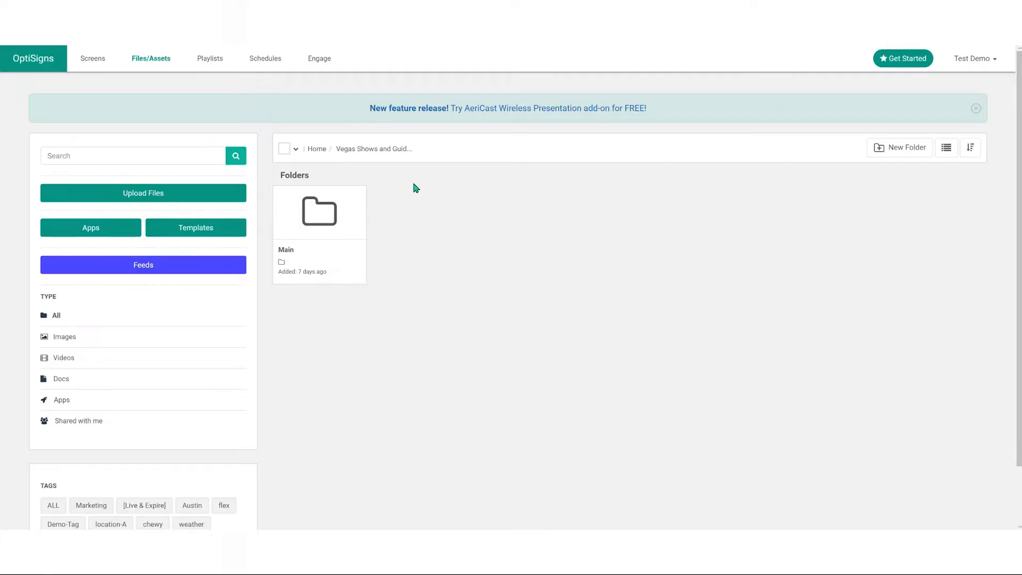
Step: Start a new Touch Screen Kiosk app in Engage using the Content Library Kiosk type
click(318, 57)
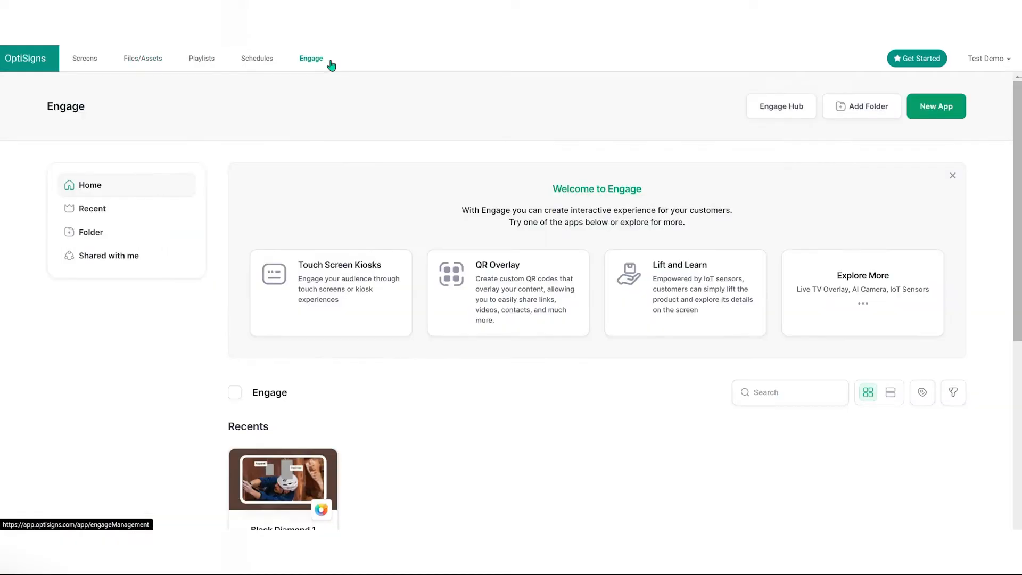
mouse_move(936, 116)
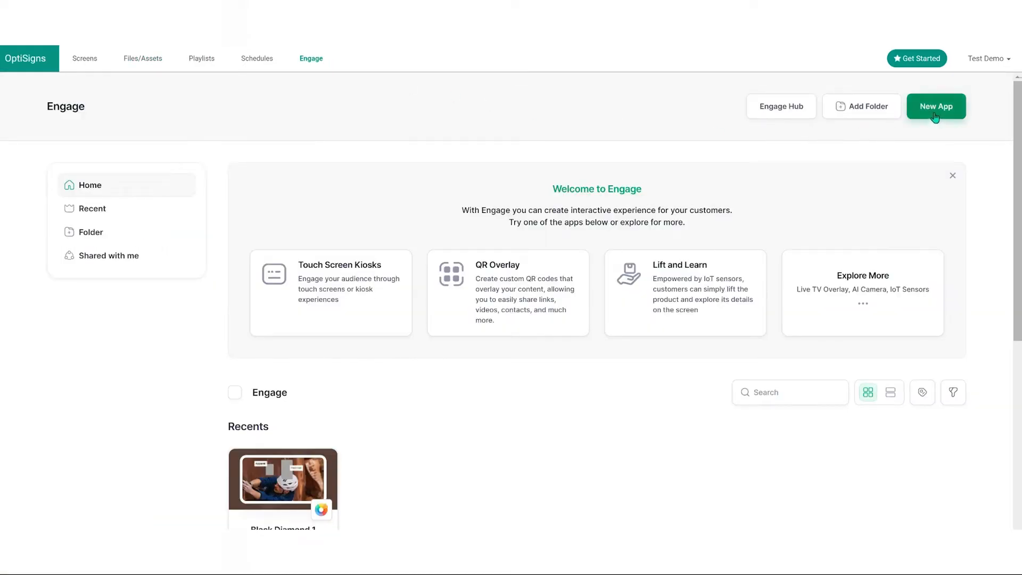
click(935, 107)
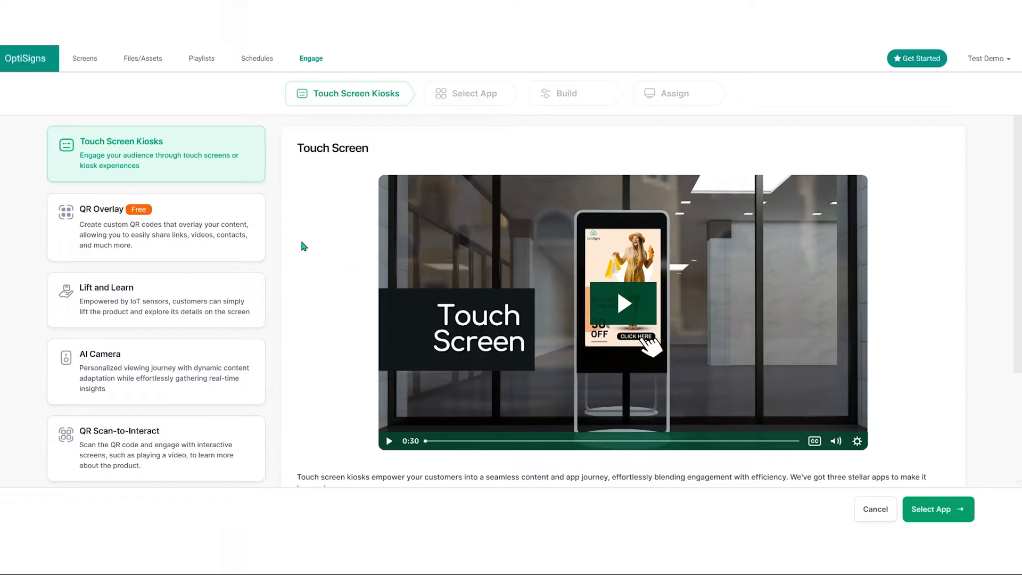
mouse_move(241, 171)
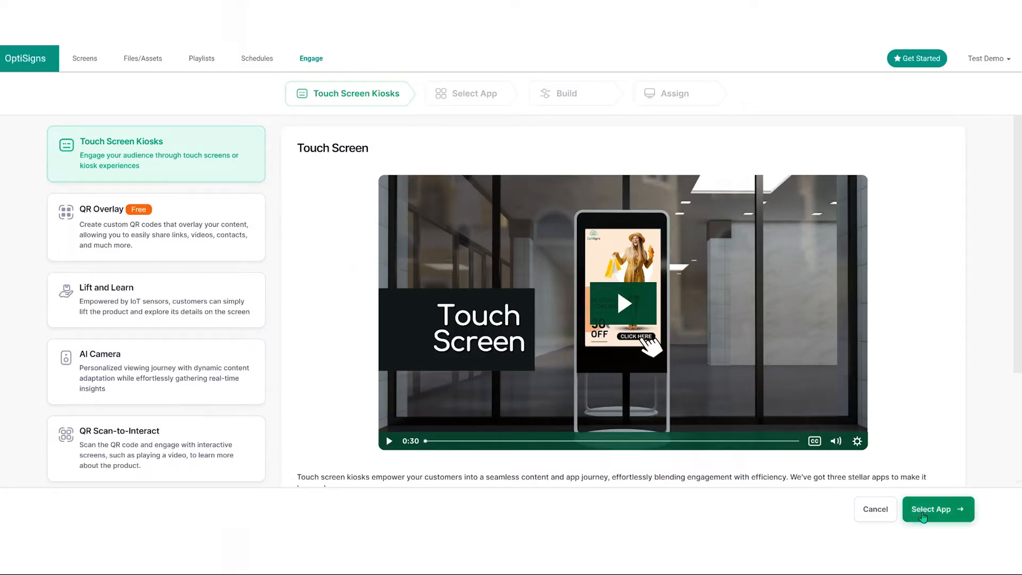
click(936, 509)
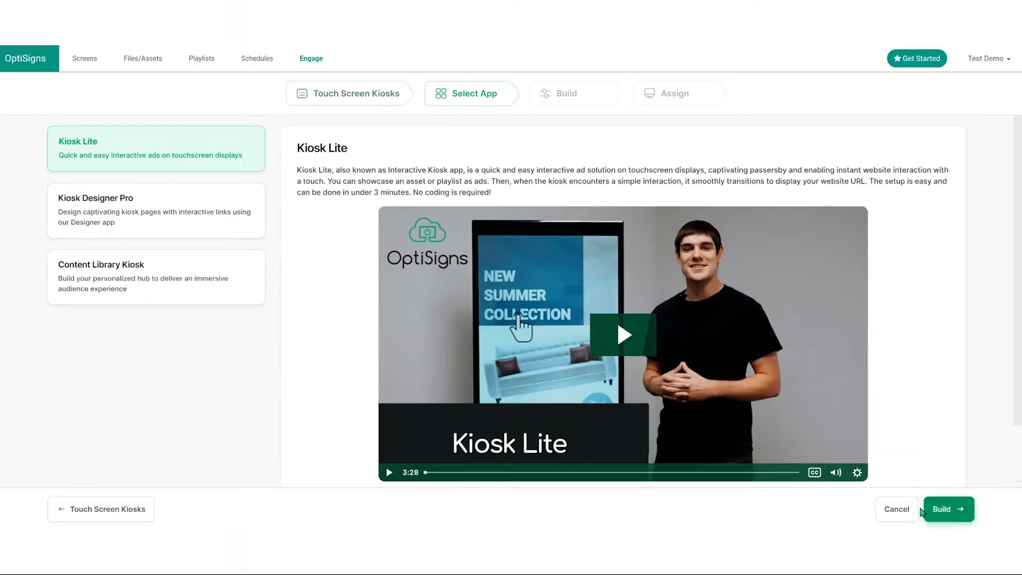
mouse_move(324, 301)
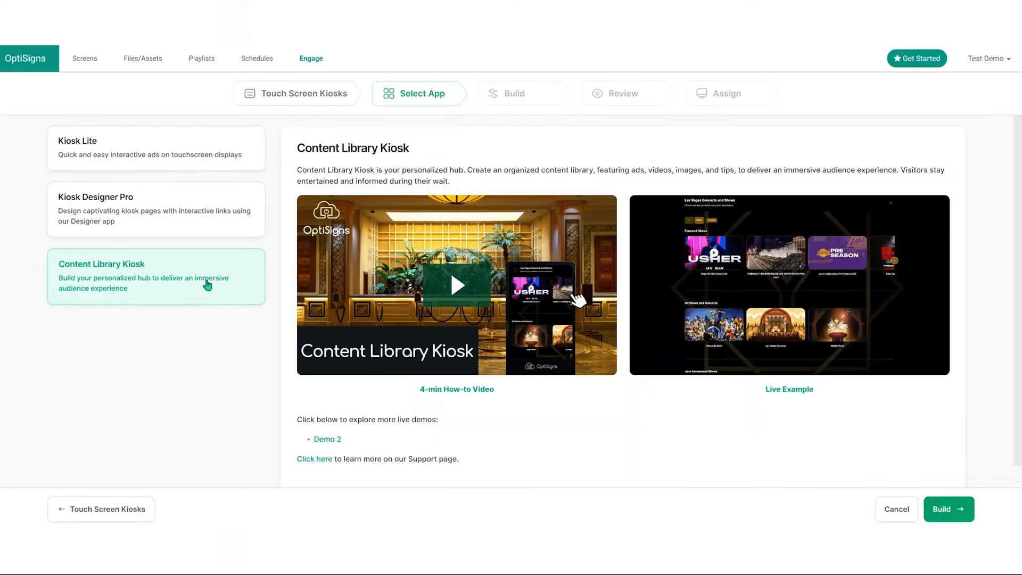
mouse_move(412, 345)
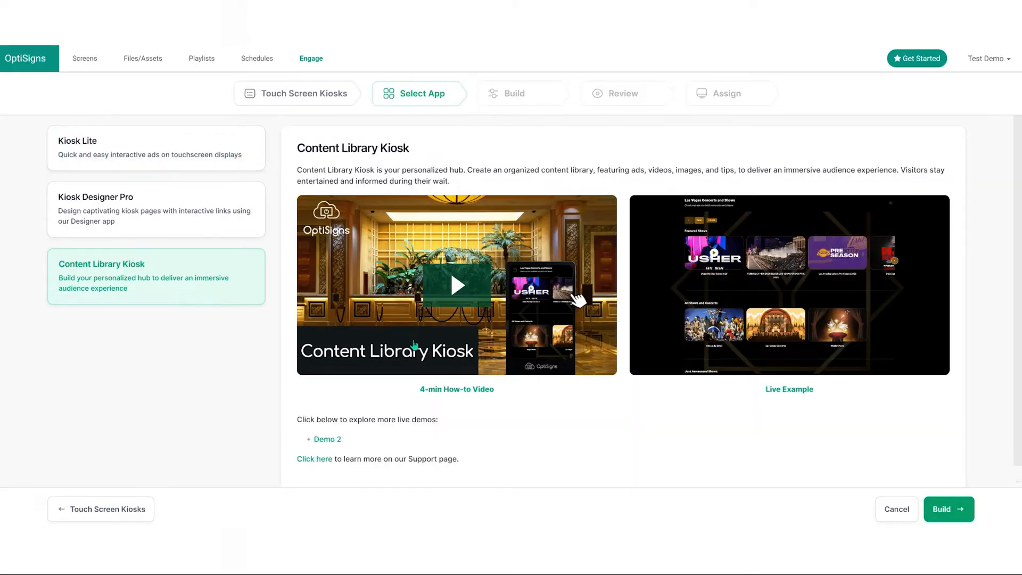
click(947, 508)
text(Vegas CLK)
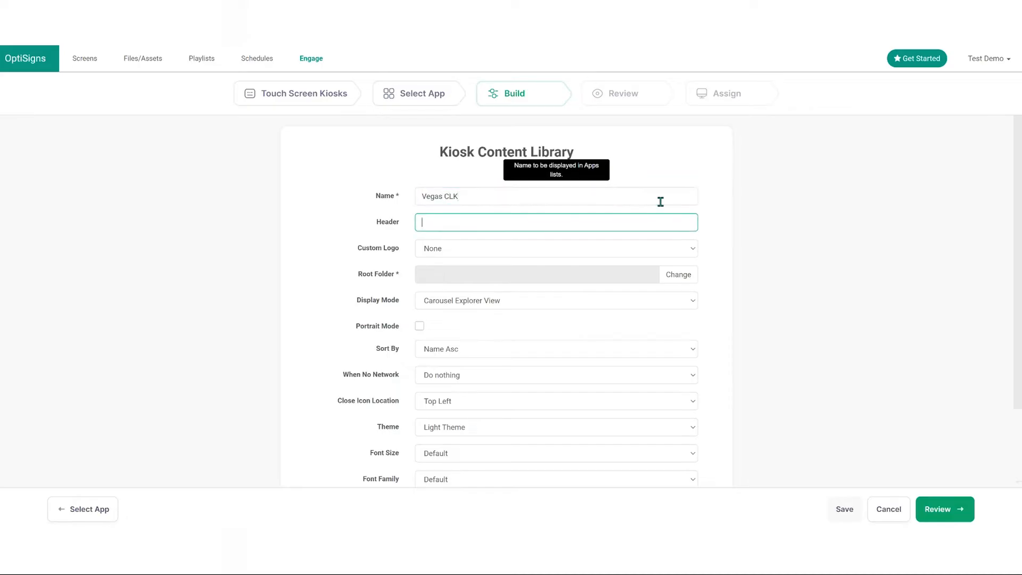
Step: Set the header 'Vegas Shows and Concerts' and description 'Browse to see our latest shows an...'
text(Vegas Shows and Concerts)
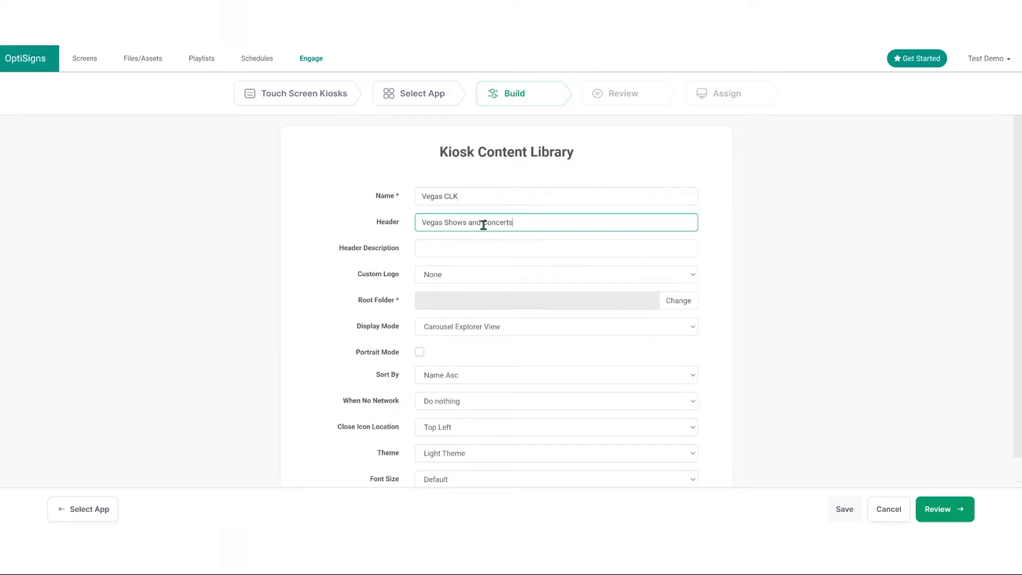
text(Browse to see our latest shows and concerts)
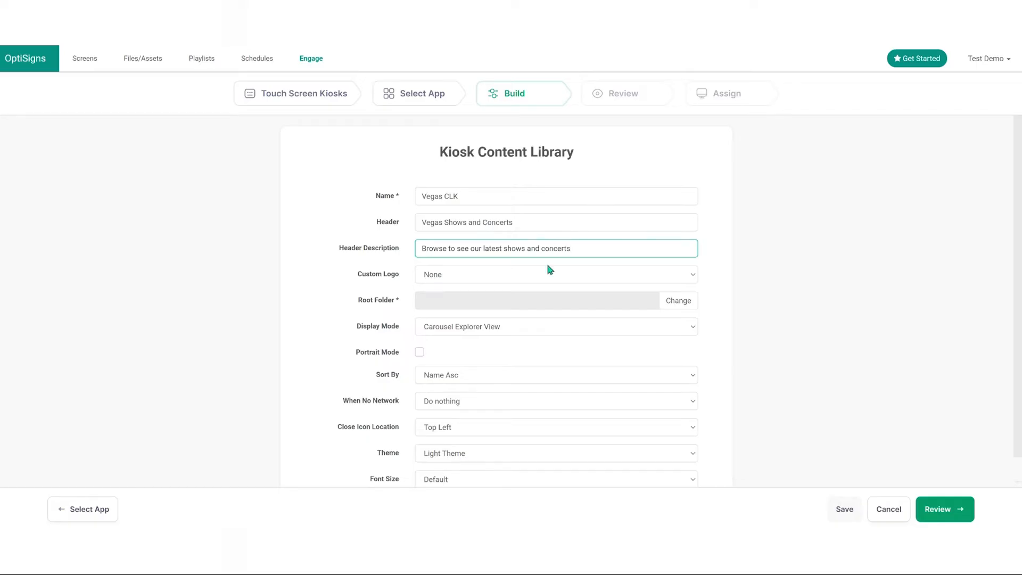
click(556, 274)
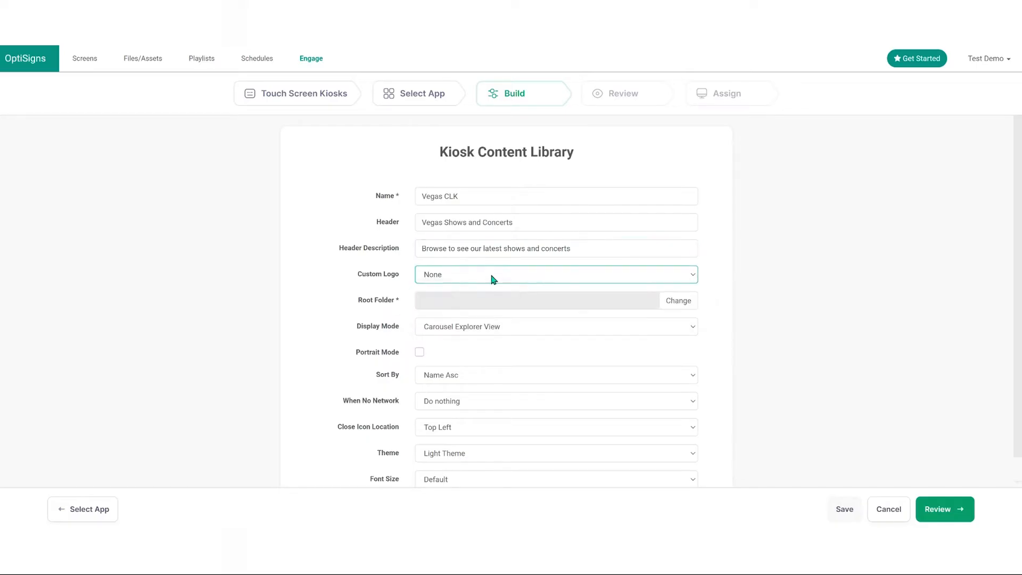
Step: Choose the Main folder as the kiosk's root folder
click(677, 301)
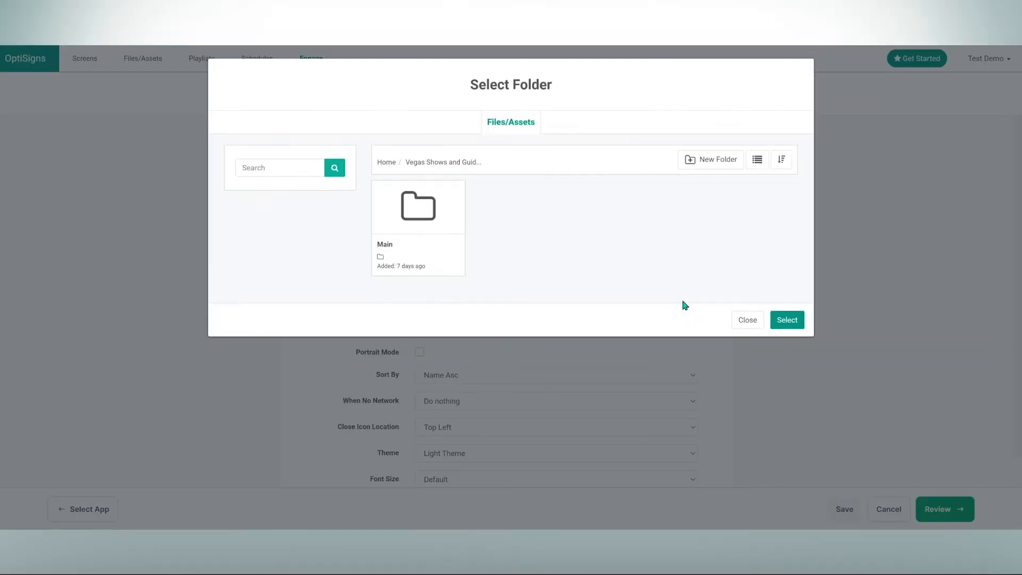
mouse_move(430, 169)
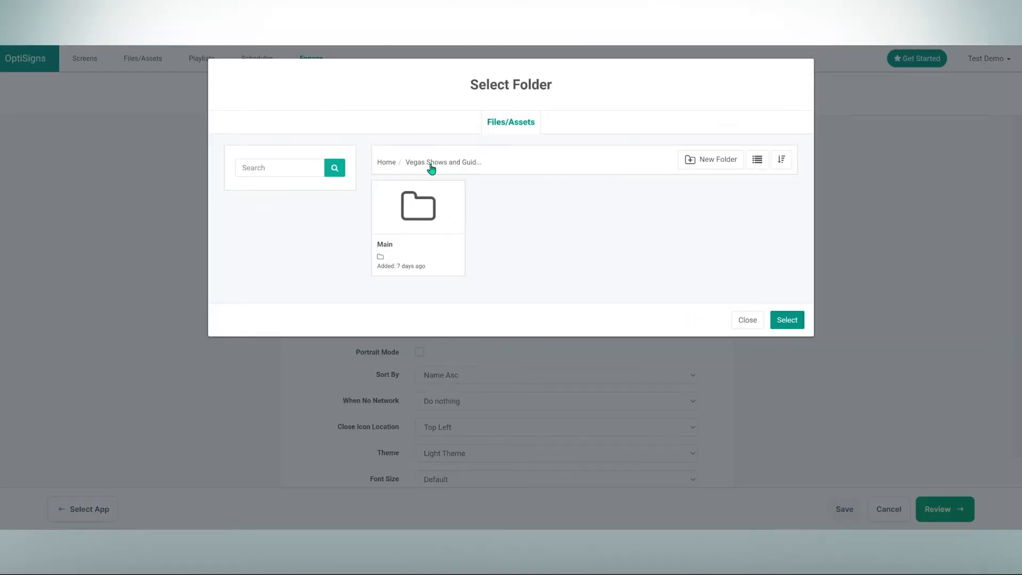
click(417, 205)
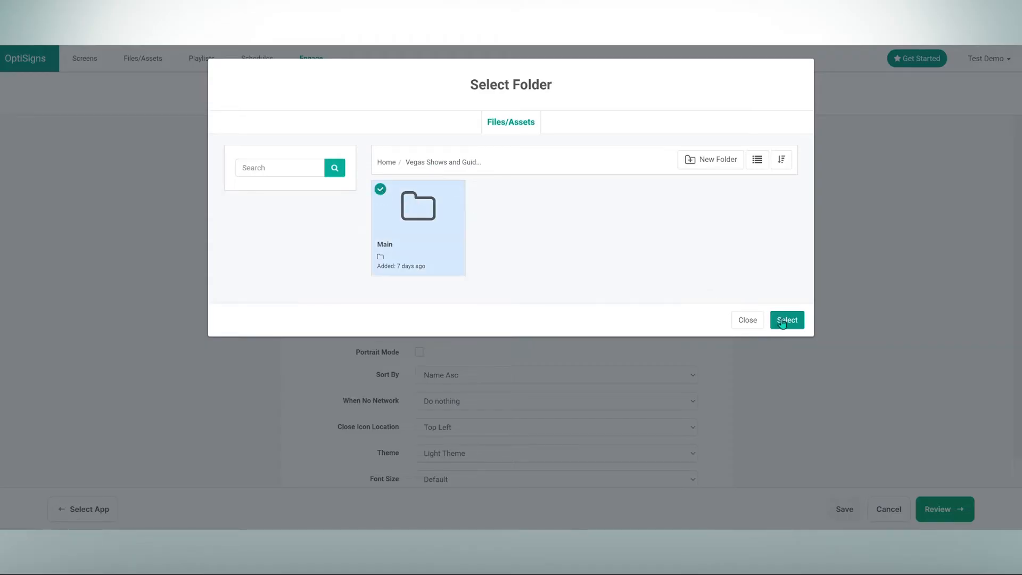
click(786, 319)
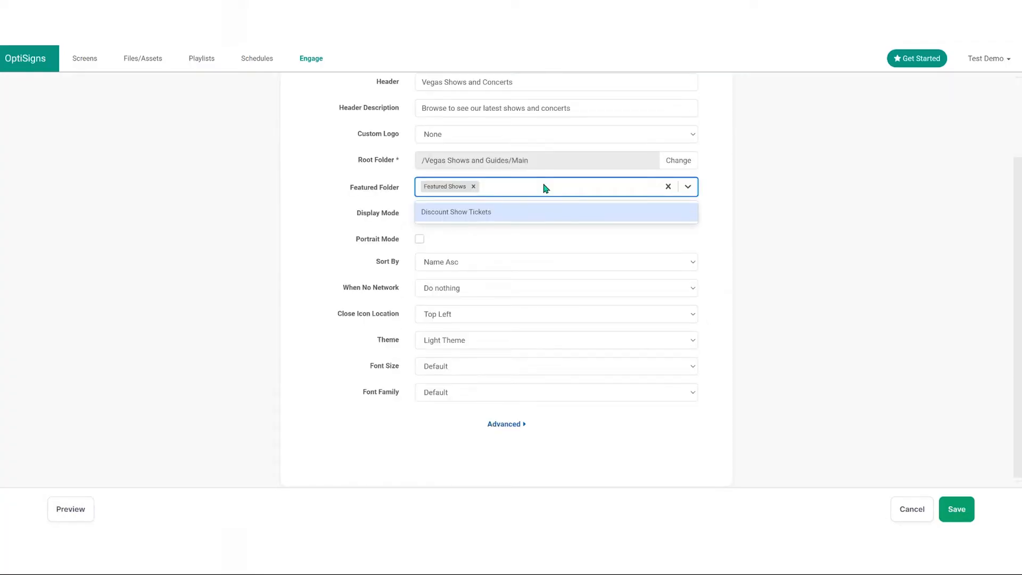
Step: Add then remove Discount Show Tickets so Featured Shows stays the only featured folder
click(553, 187)
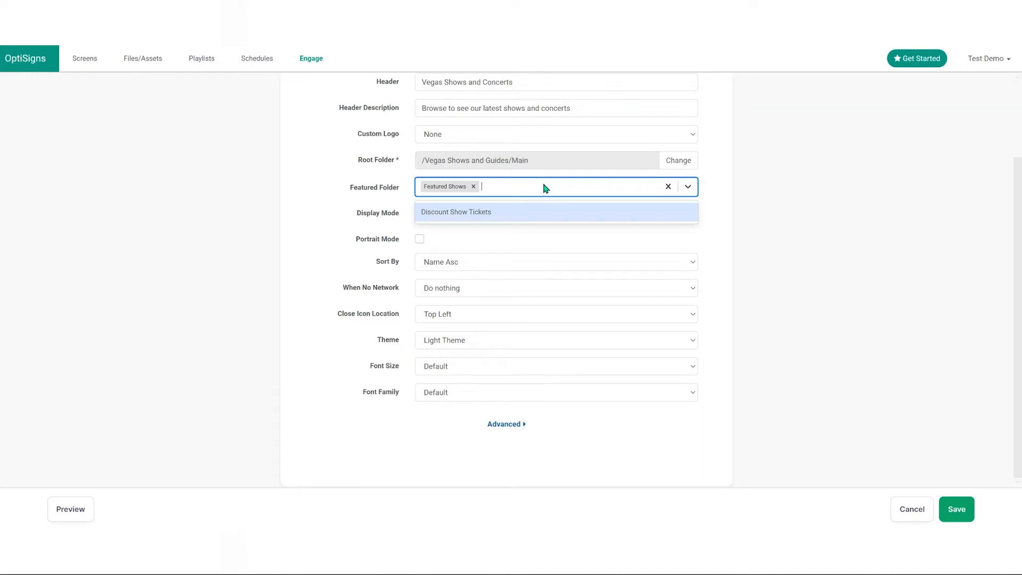
click(456, 212)
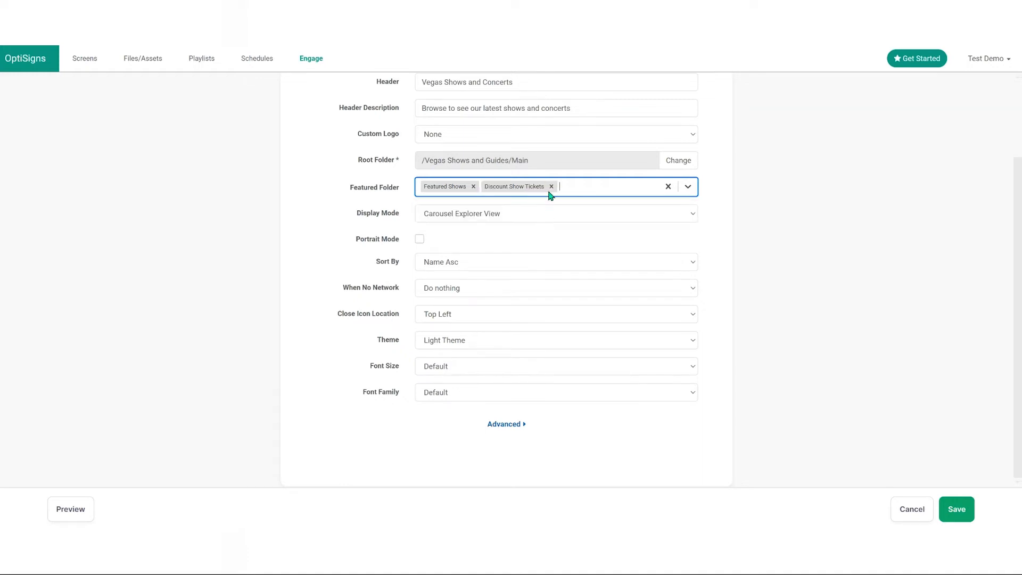
click(552, 186)
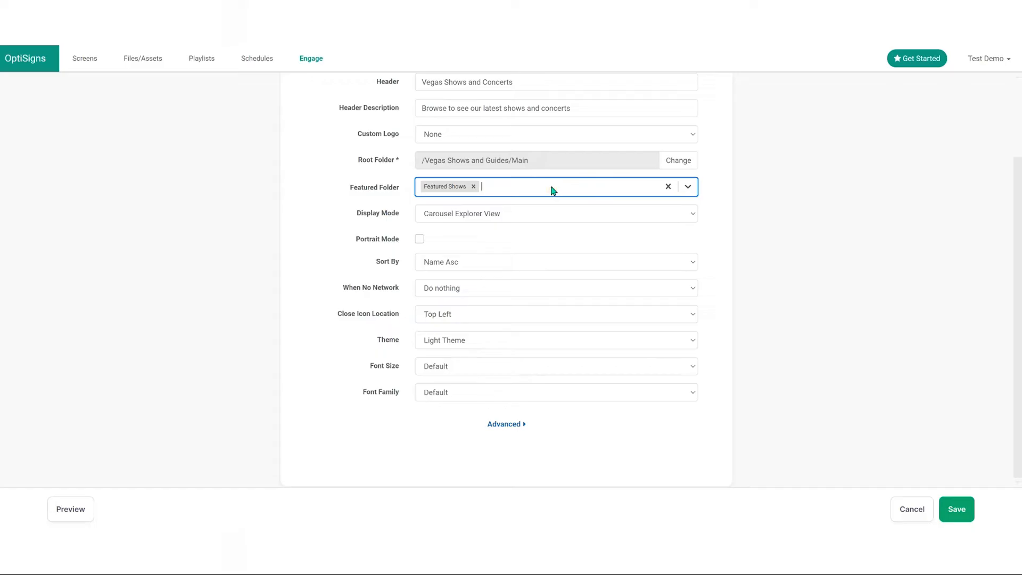
click(555, 213)
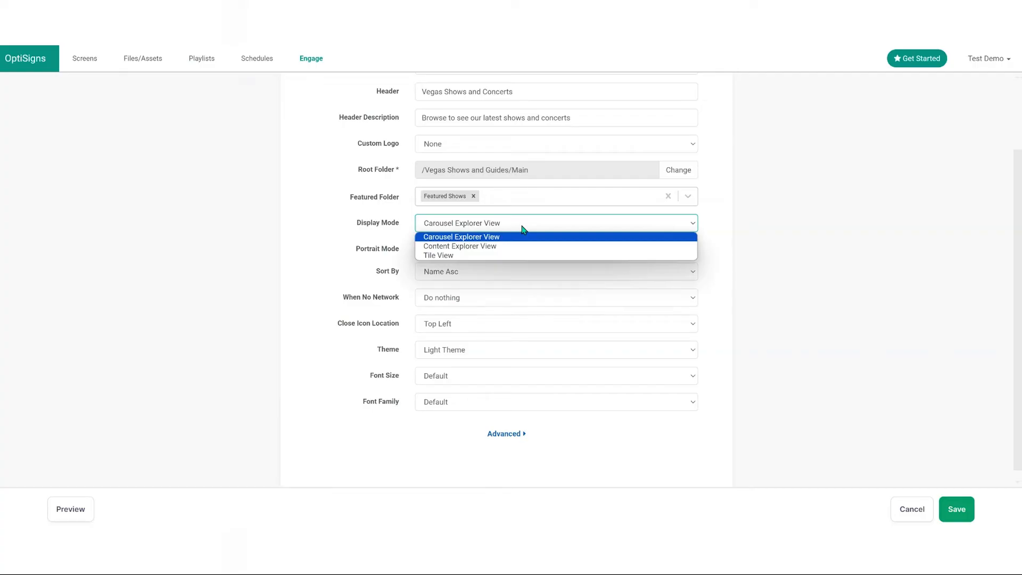
click(461, 237)
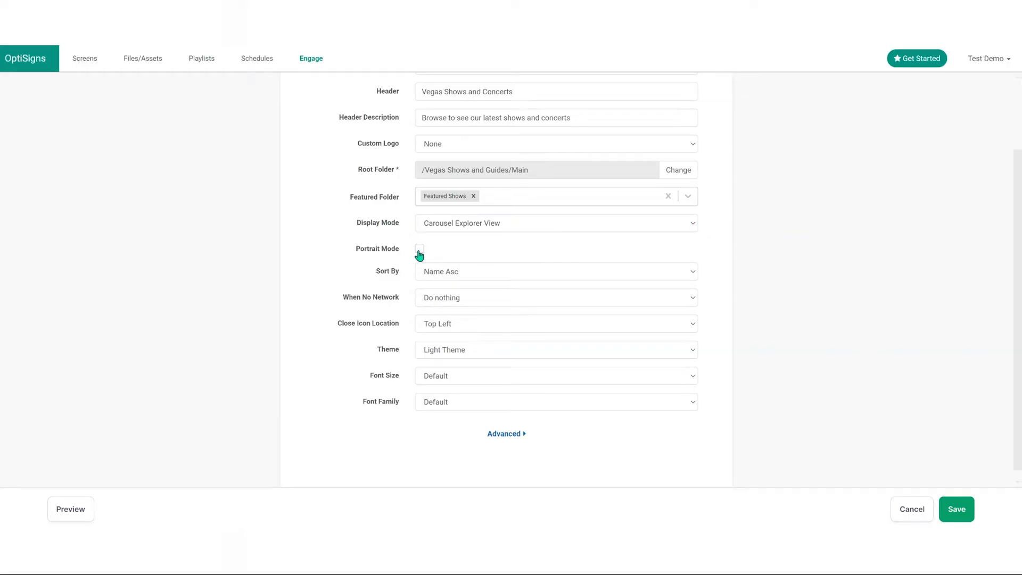
click(556, 271)
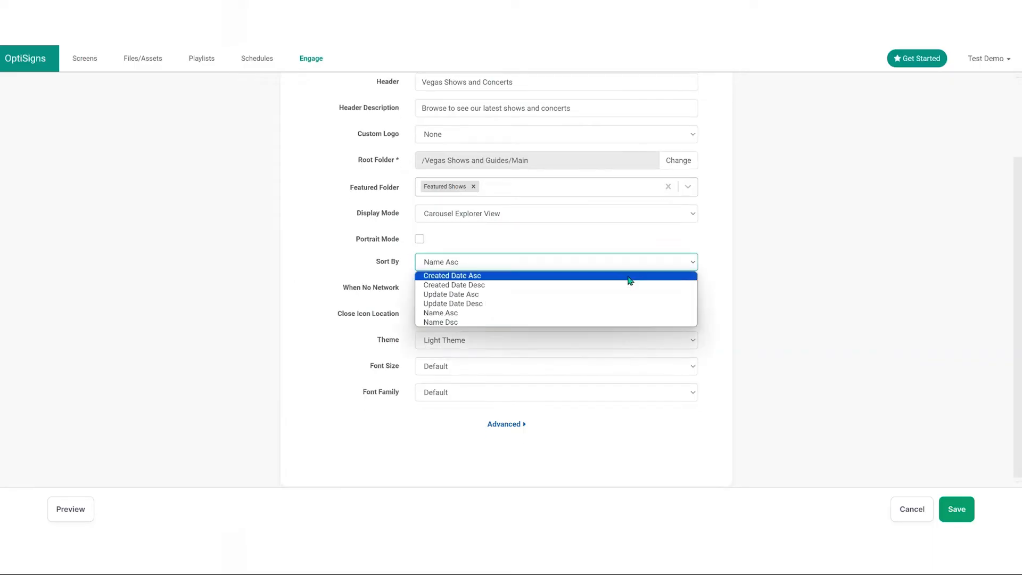
mouse_move(644, 283)
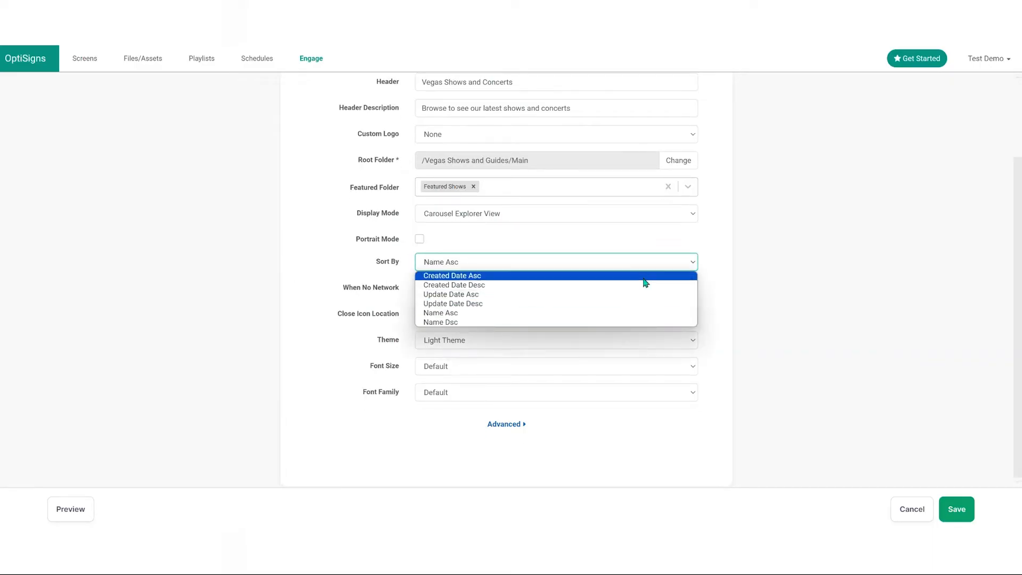
mouse_move(651, 317)
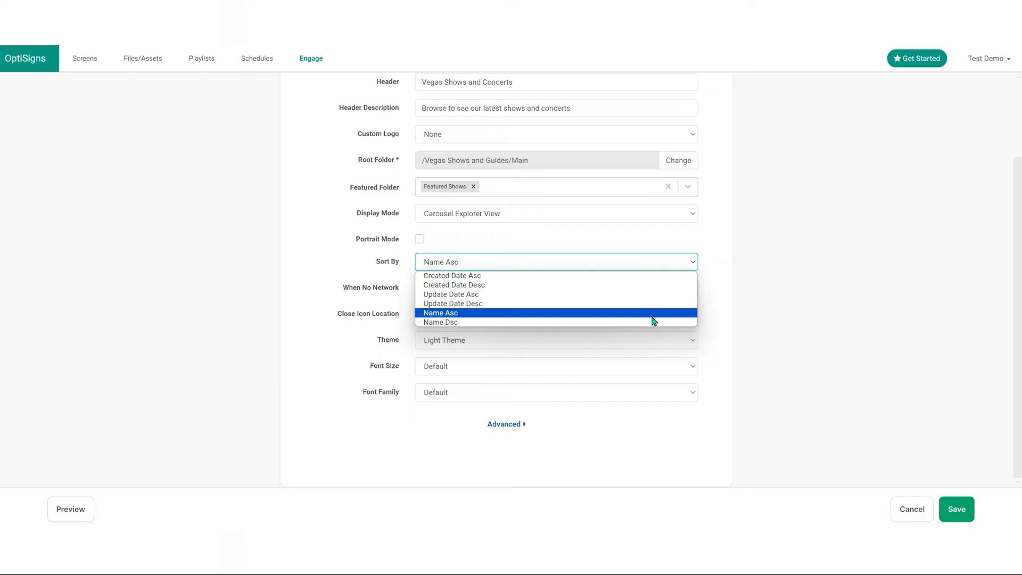
click(555, 287)
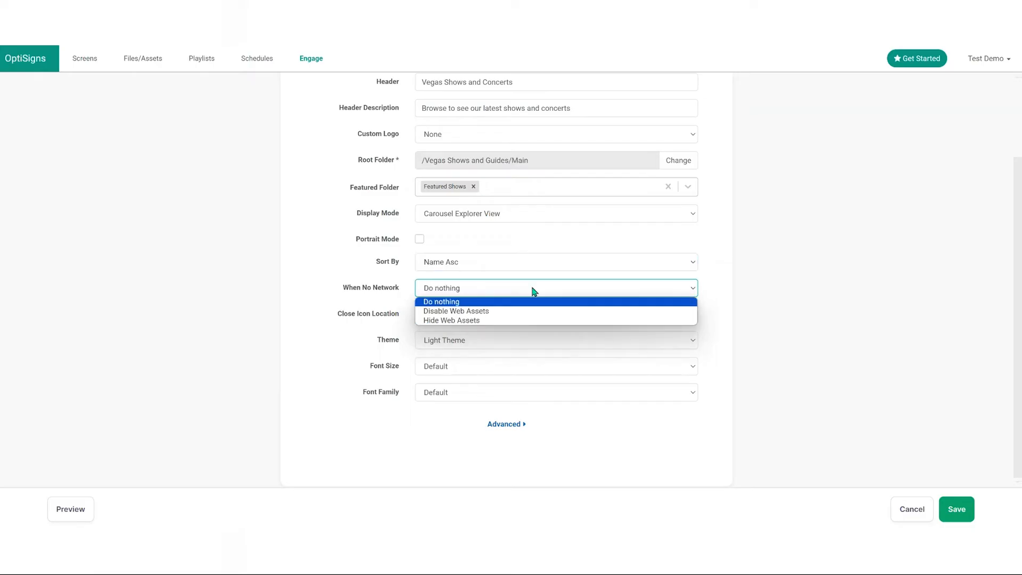
mouse_move(550, 308)
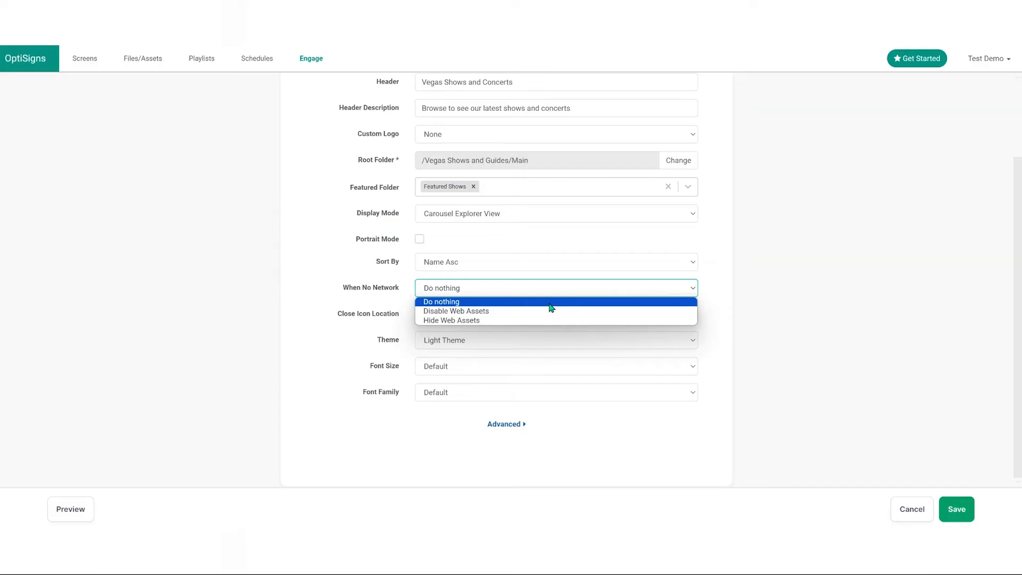
click(556, 312)
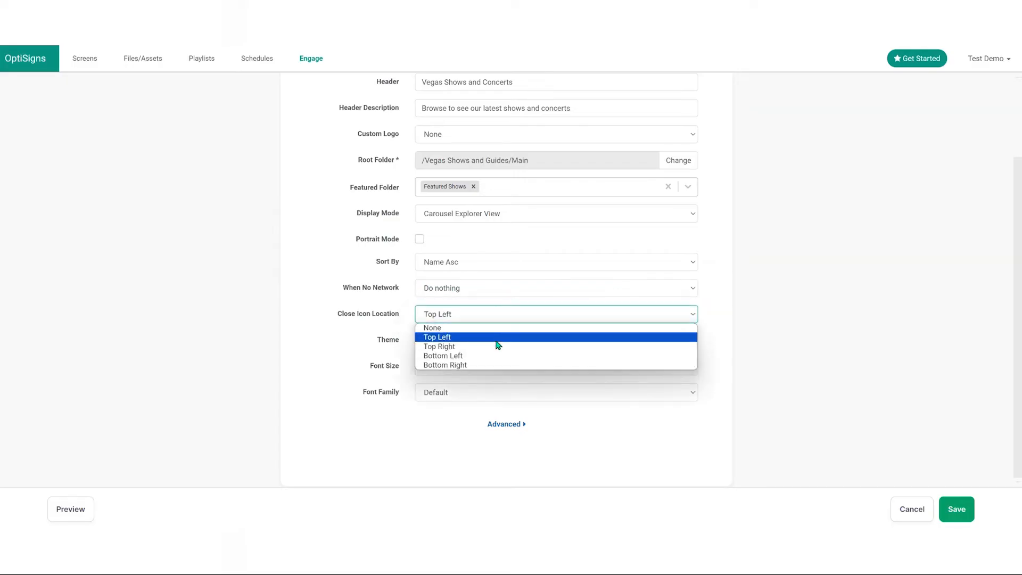
mouse_move(510, 341)
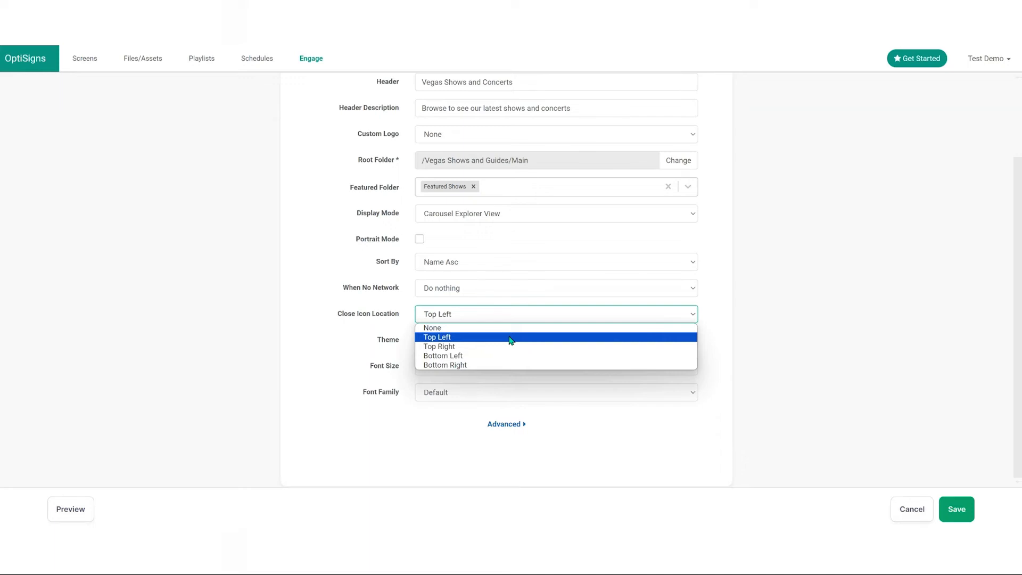
click(554, 340)
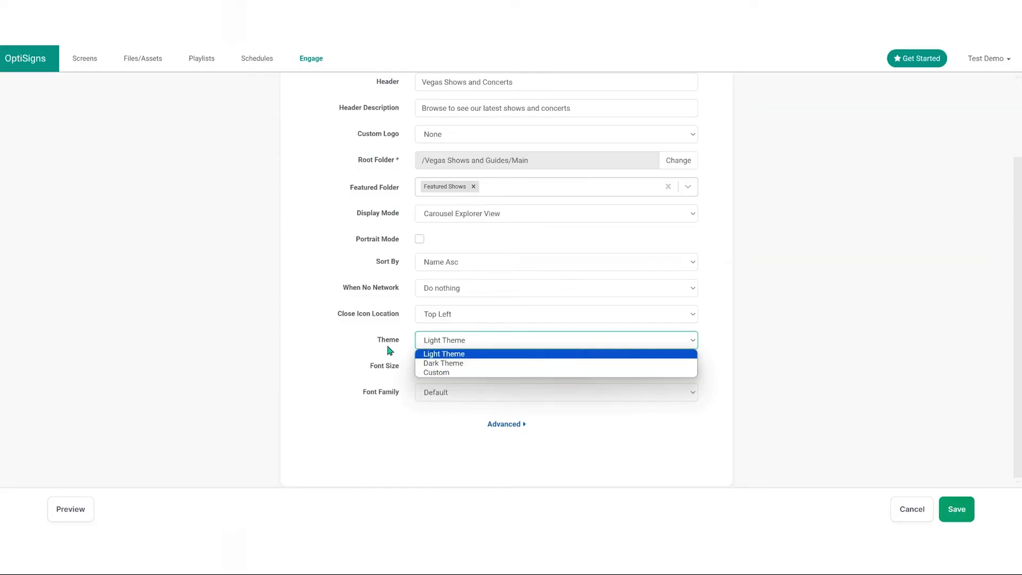
click(555, 365)
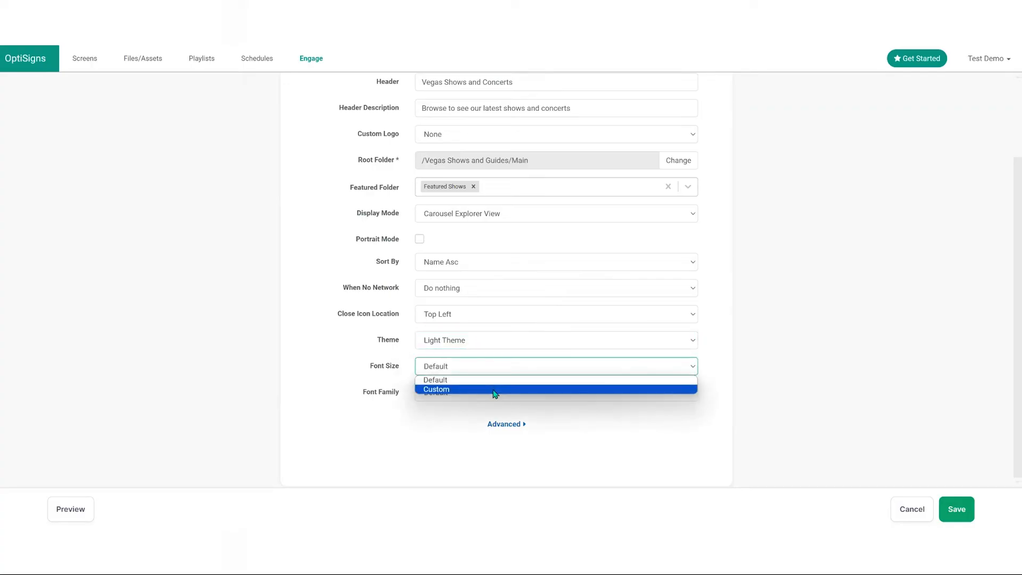
click(555, 391)
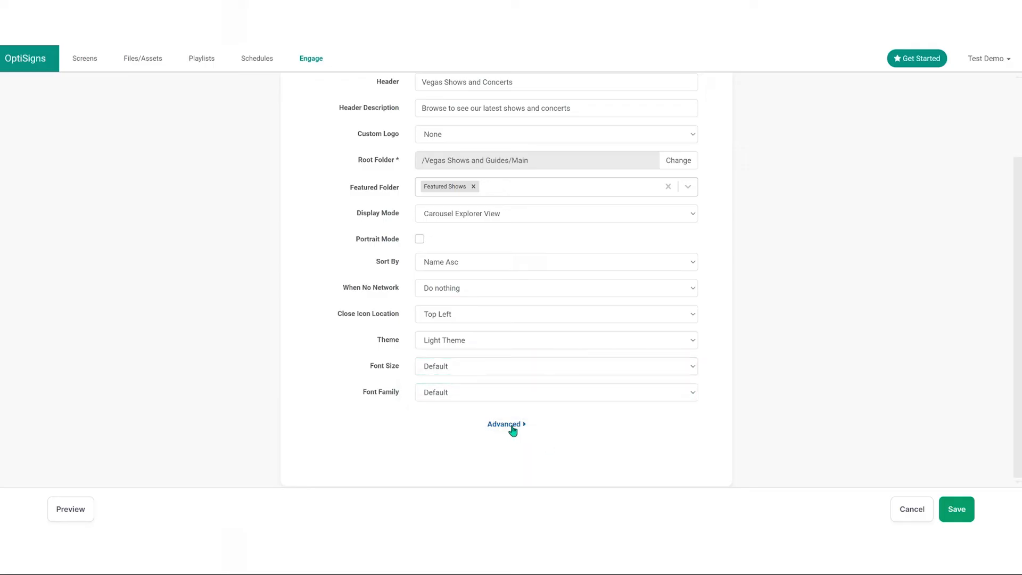
Step: Reveal advanced settings with 30-second asset viewing and 120-second browsing timeouts
click(505, 424)
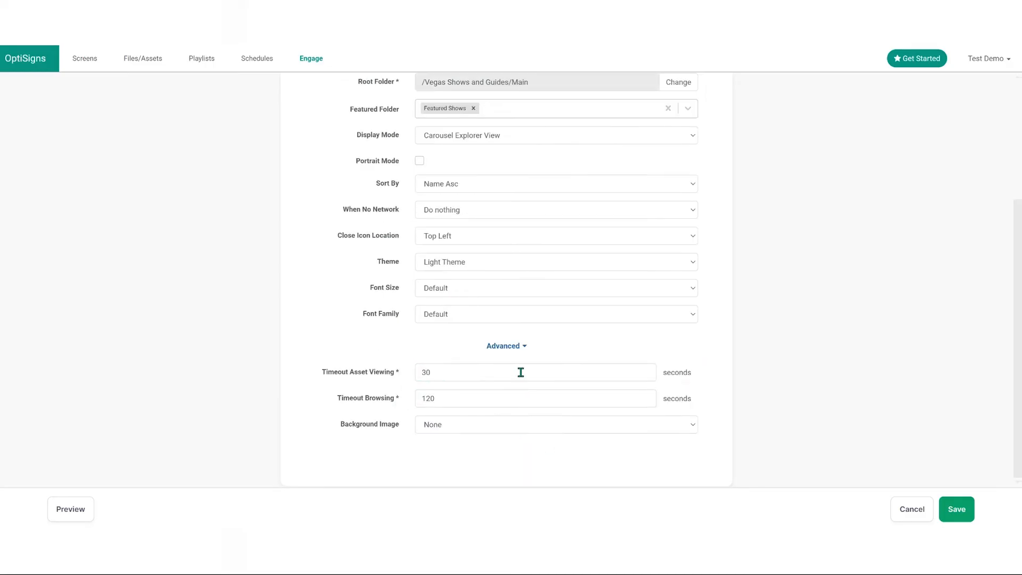
click(534, 372)
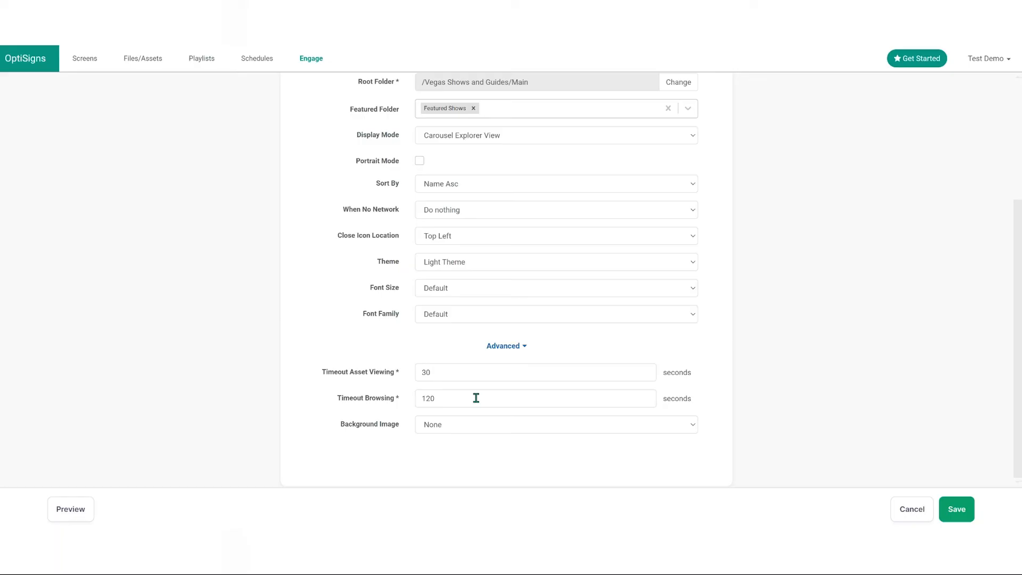
click(556, 424)
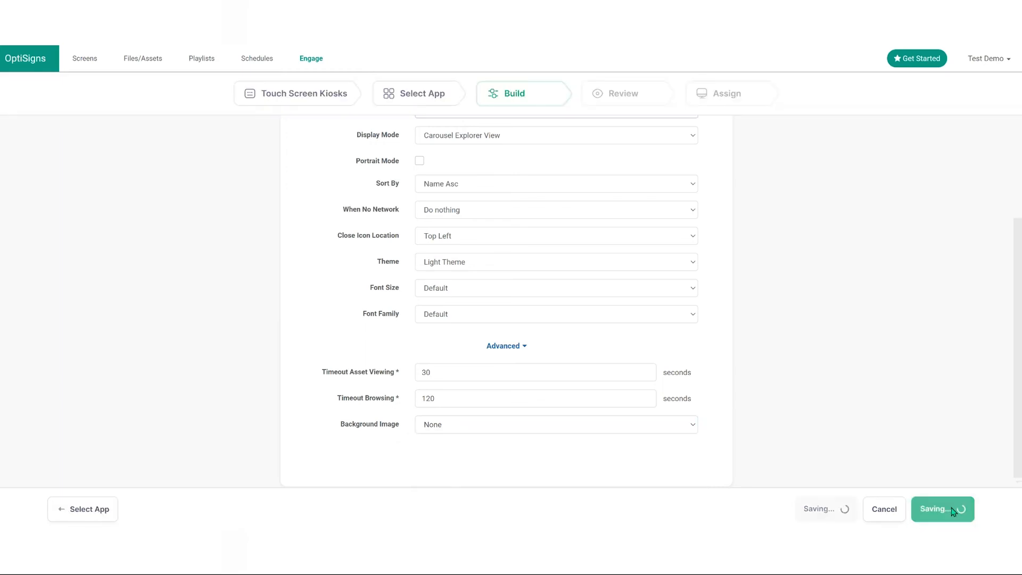
Step: Save the Vegas CLK kiosk, view its full-screen preview, and return to the review
click(941, 509)
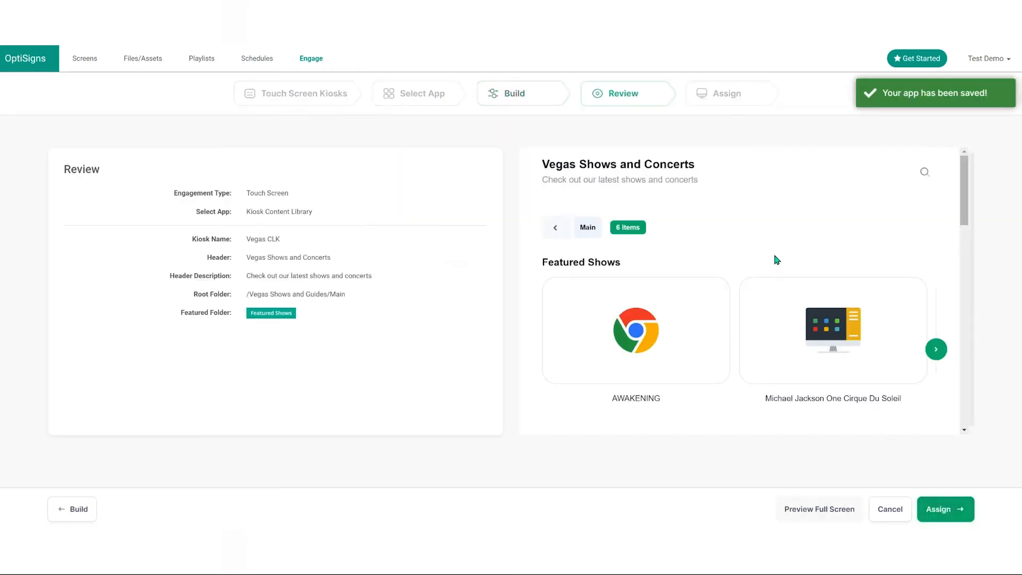
click(819, 508)
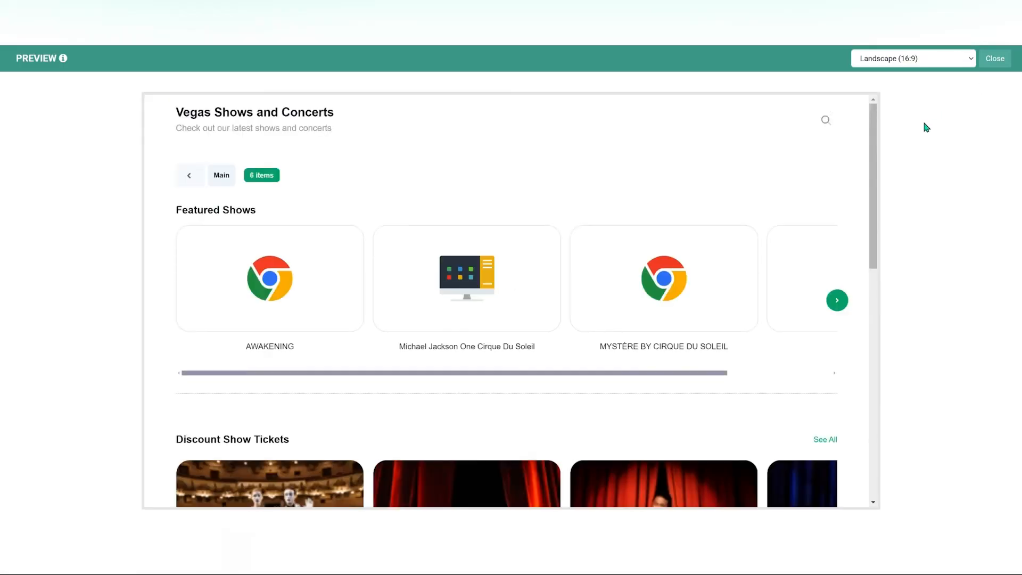
click(994, 57)
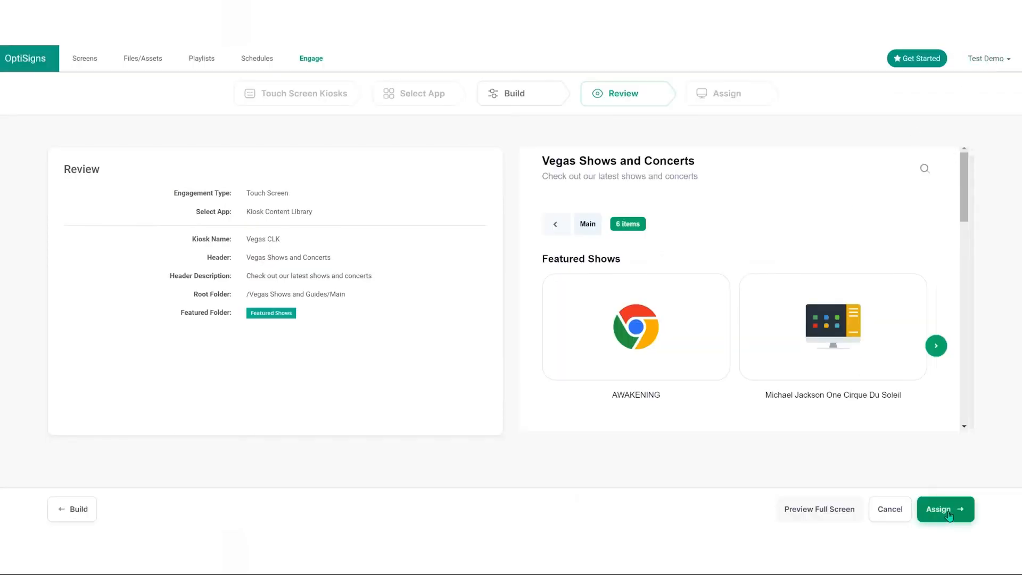
Step: Postpone screen assignment with Assign Later, returning to the Engage home page
click(944, 509)
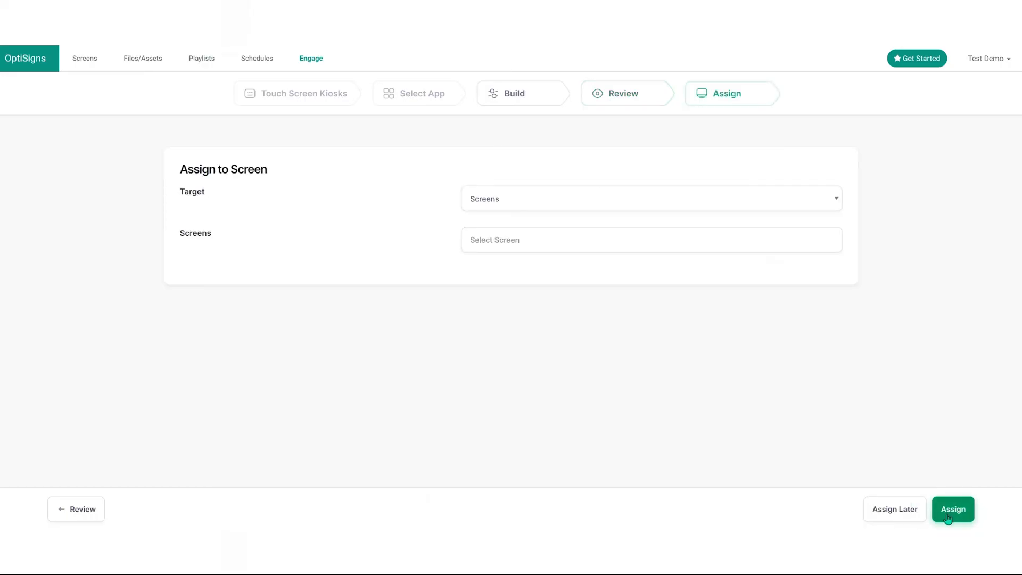
click(649, 240)
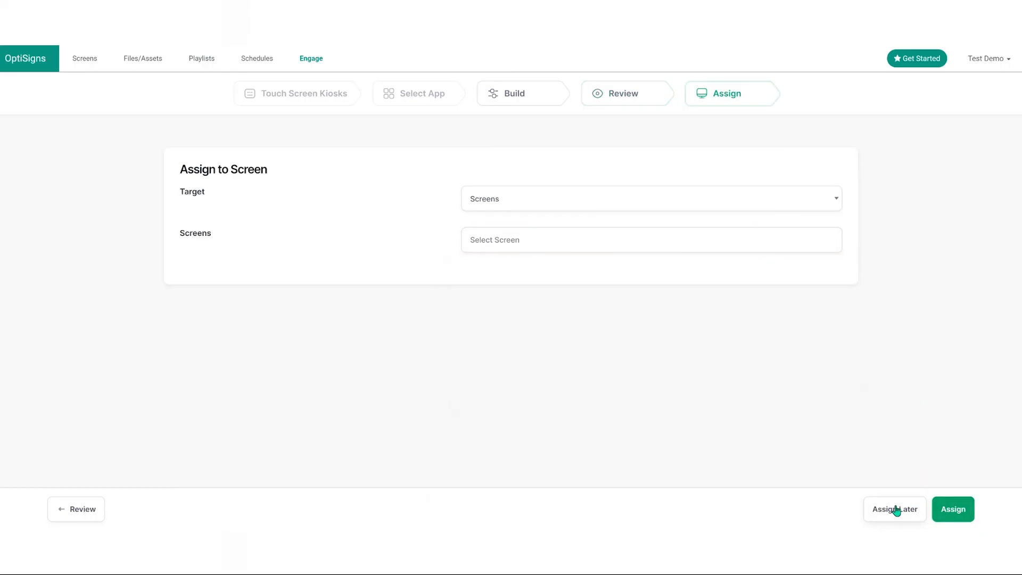
click(894, 509)
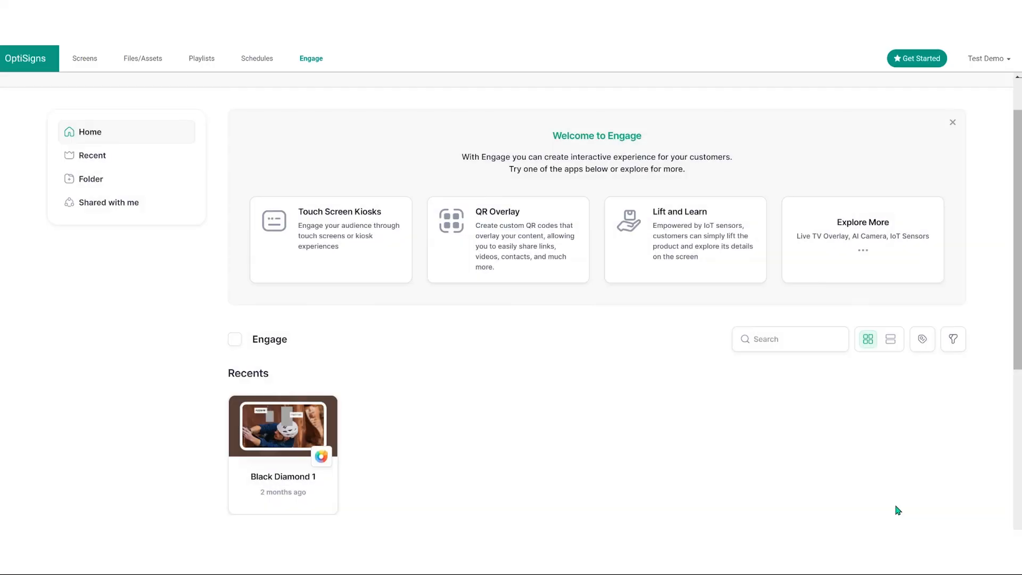